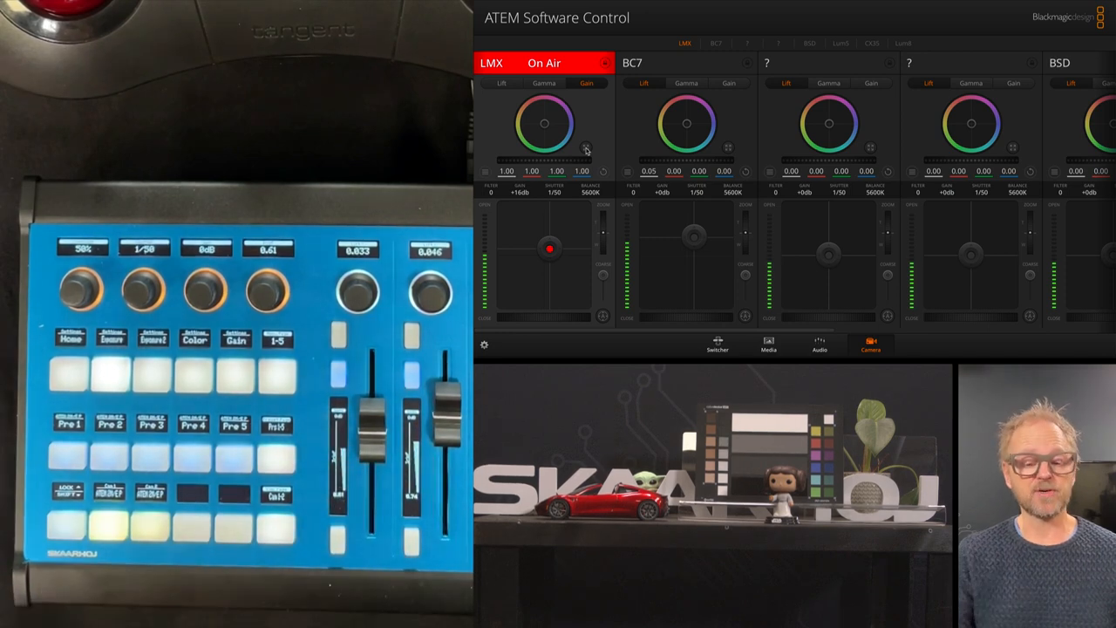
Expand the LMX camera's colour correction to show large Lift, Gamma and Gain wheels
left_click_drag(549, 248, 547, 279)
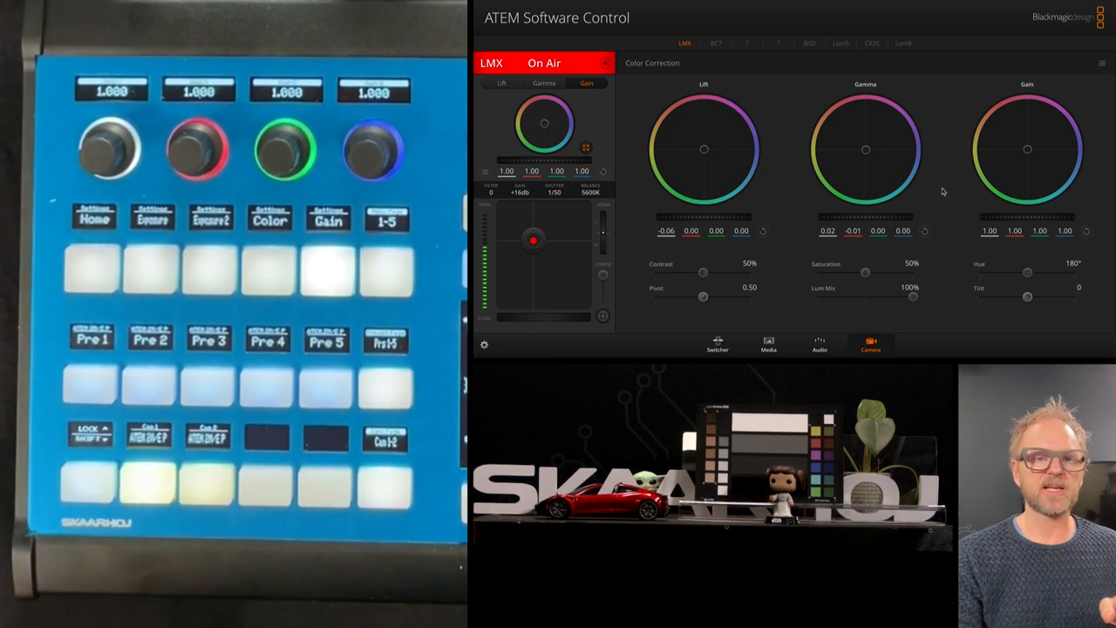
mouse_move(768, 94)
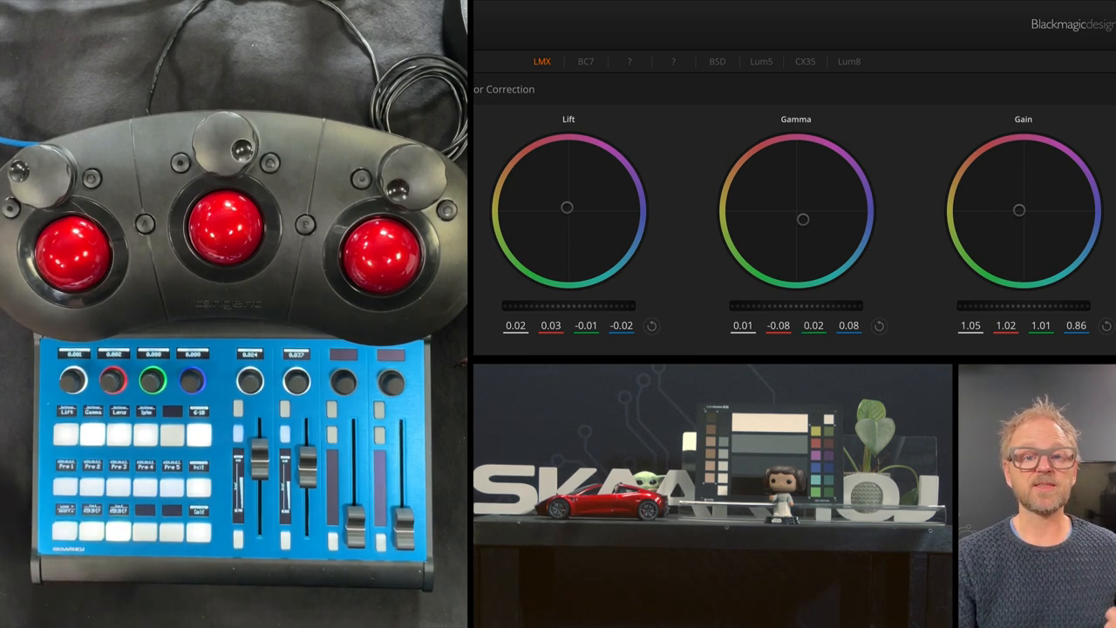
left_click(586, 61)
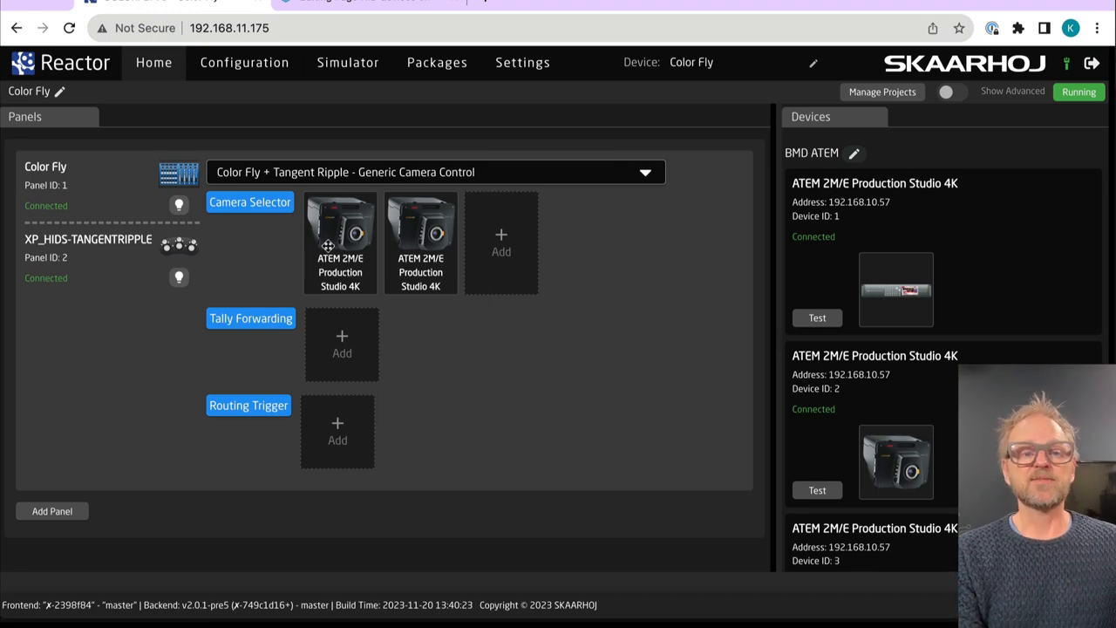
mouse_move(502, 243)
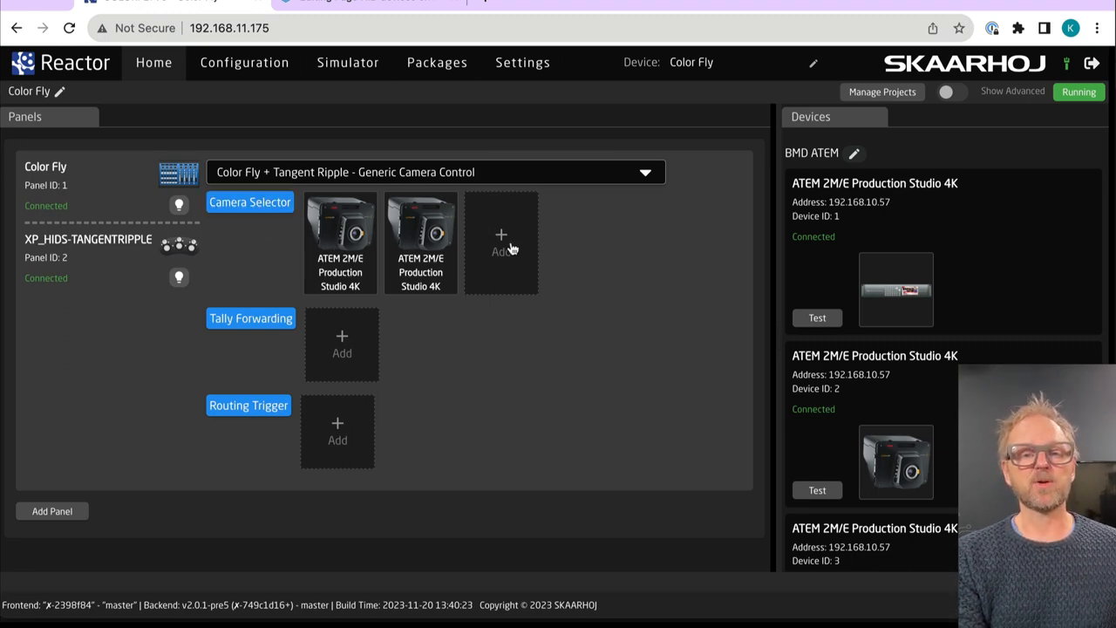
Review the Camera Selector device picker and the Devices list showing a third ATEM 2M/E 4K
left_click(501, 242)
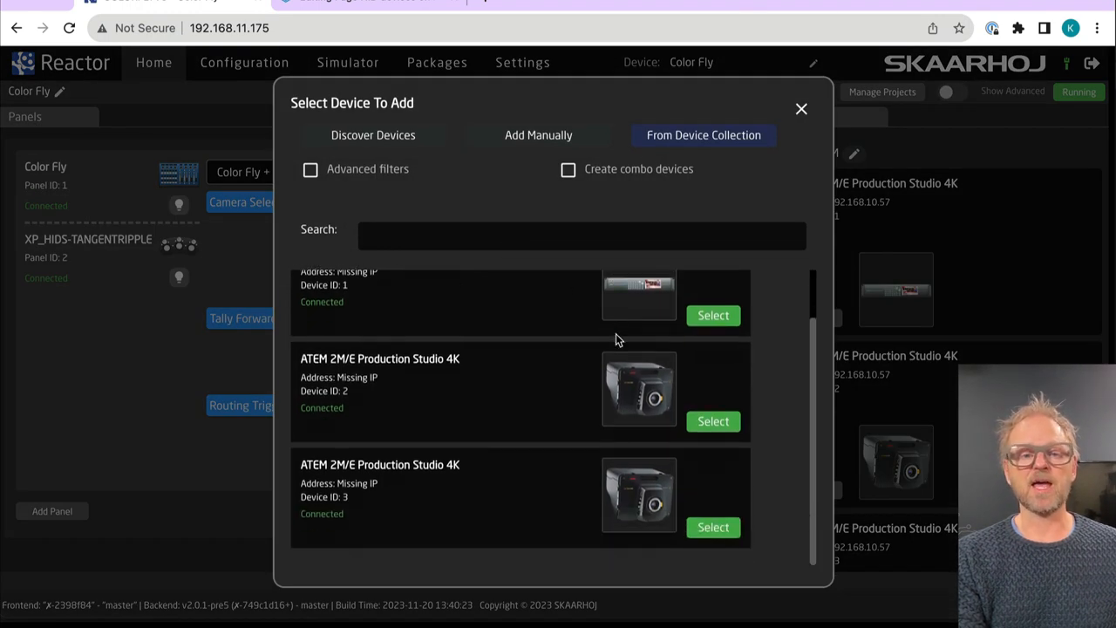
left_click(712, 314)
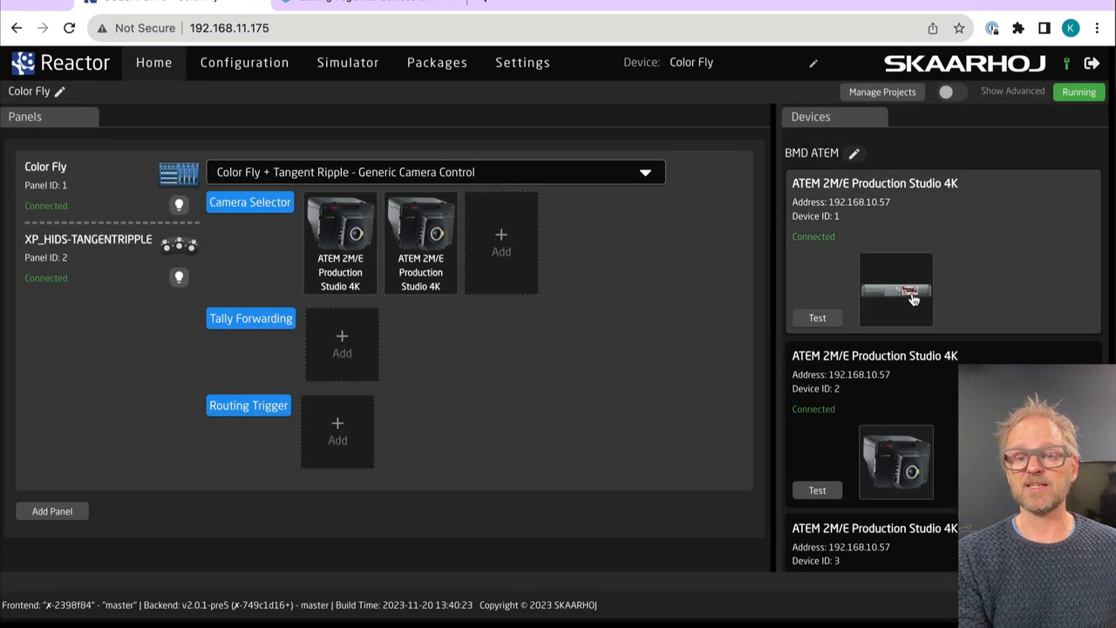
scroll("down", 3)
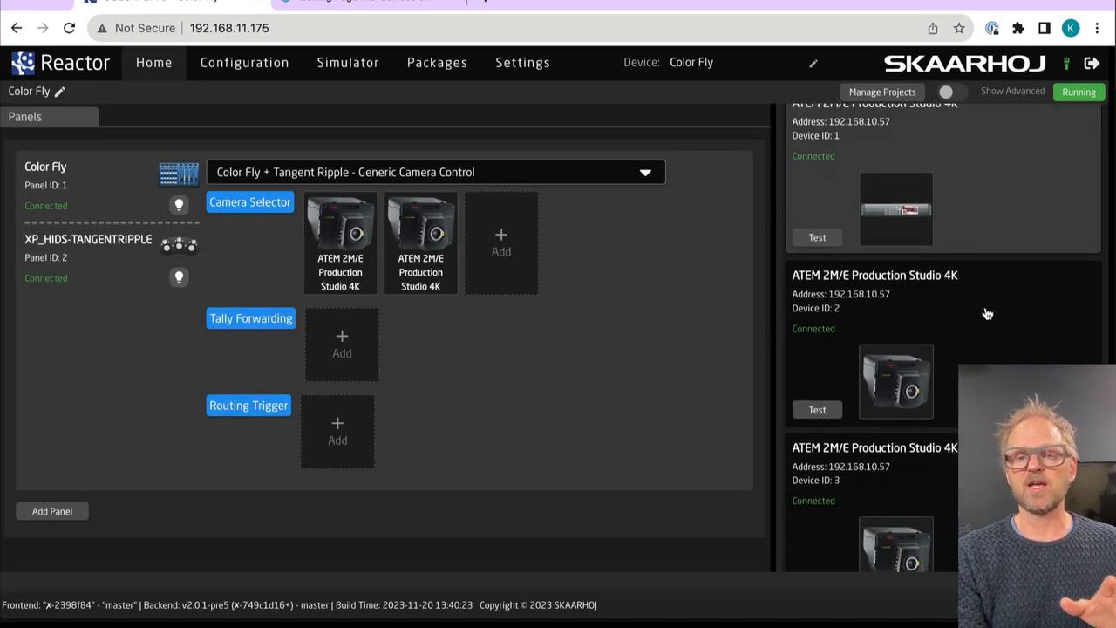
scroll("down", 3)
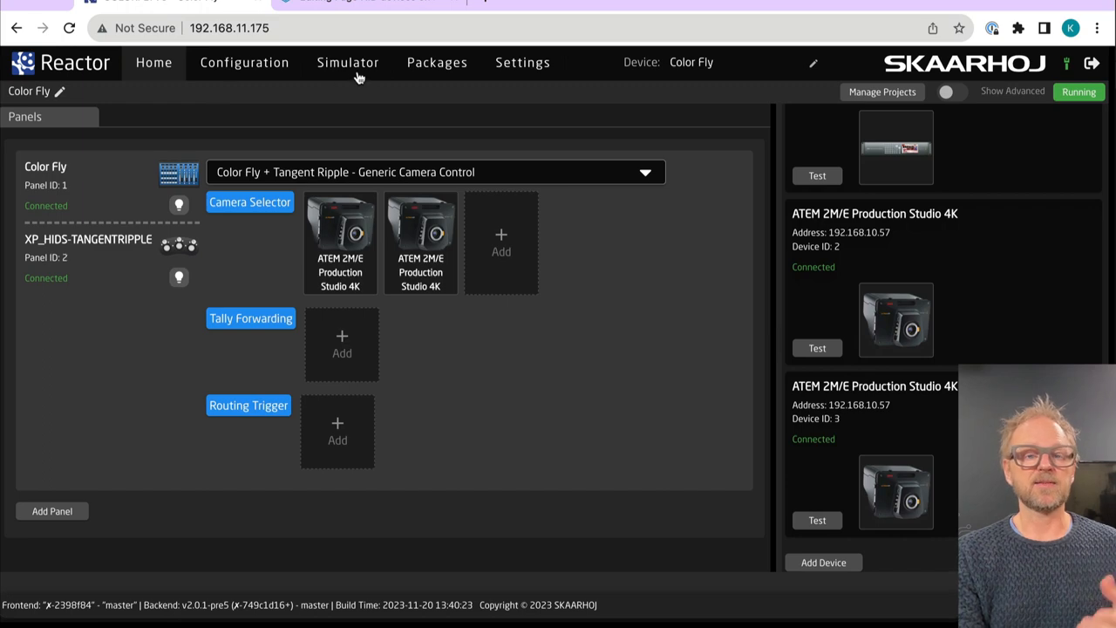
mouse_move(896, 90)
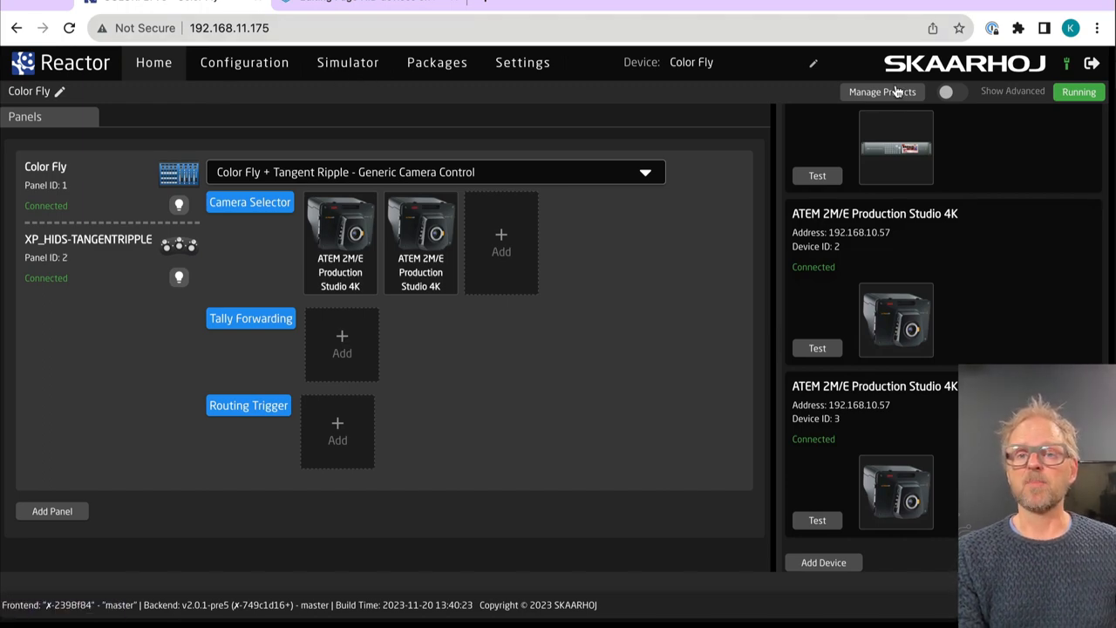
Create a new project named Video Example and make it the active project
left_click(882, 91)
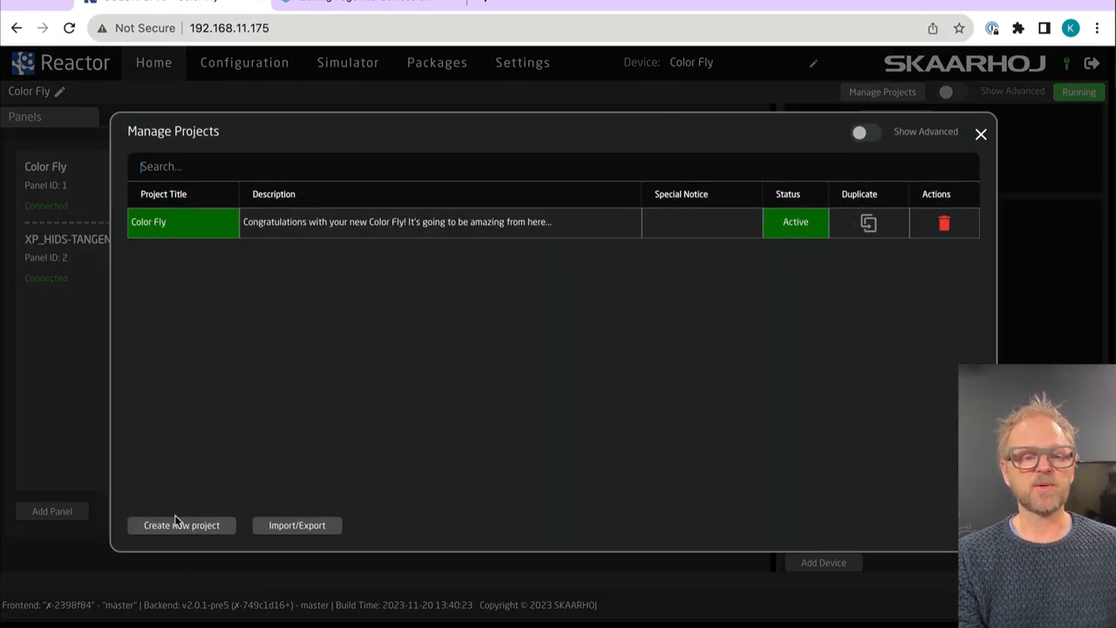
left_click(181, 525)
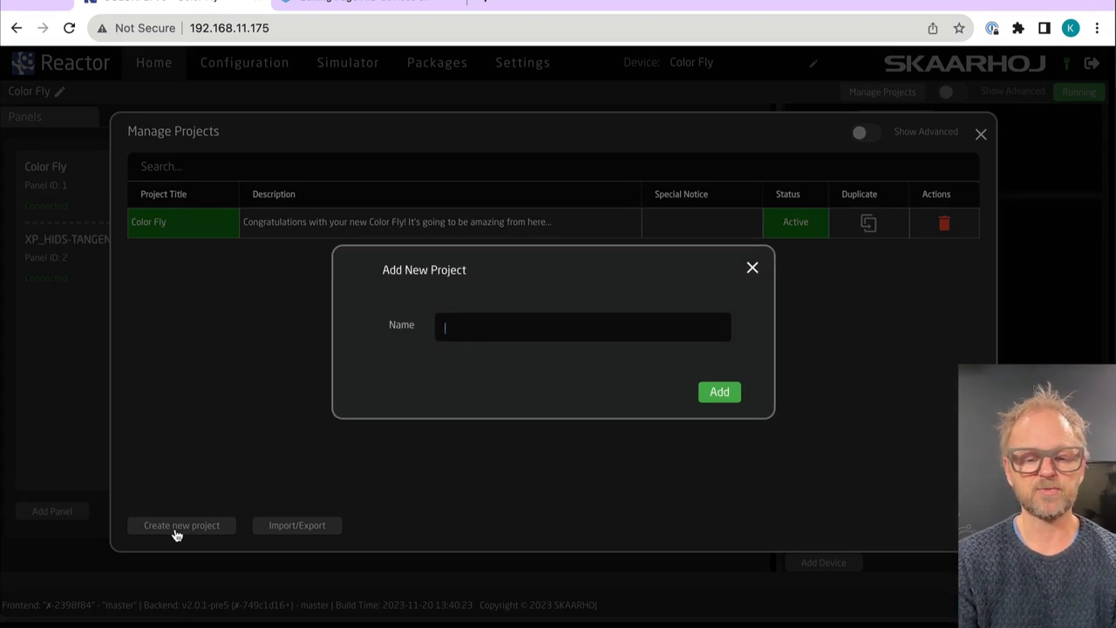
type("Video")
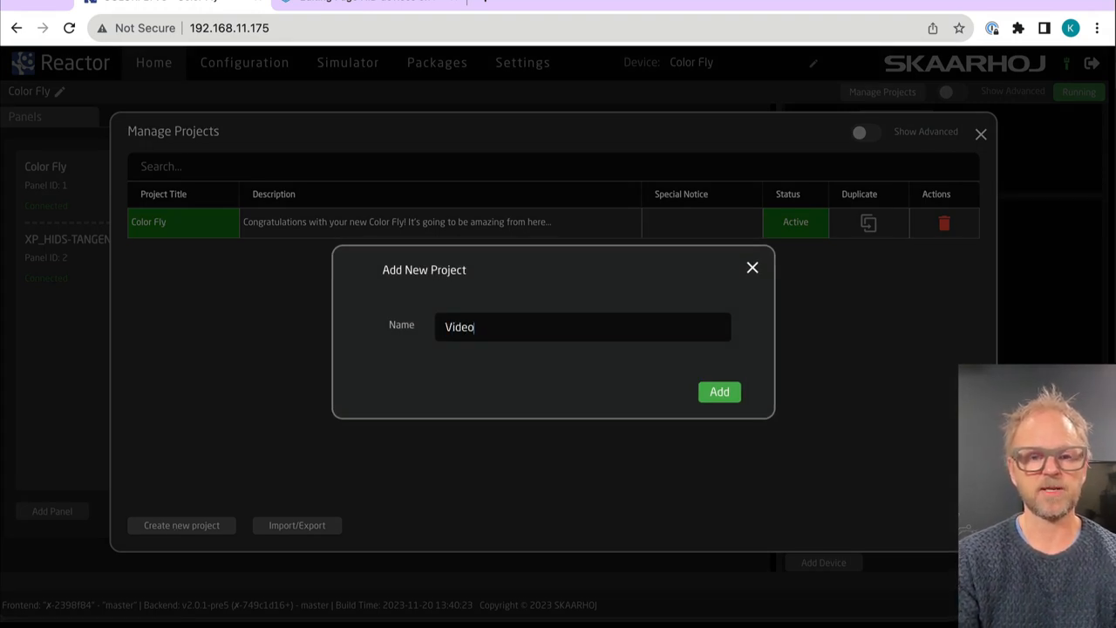
type("Example")
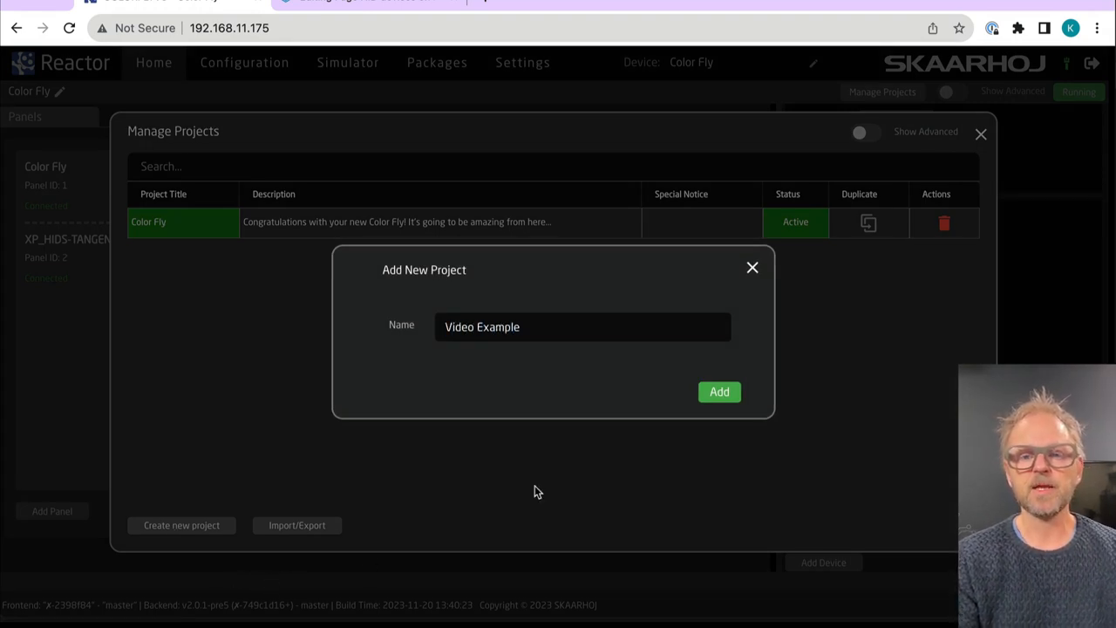
left_click(718, 390)
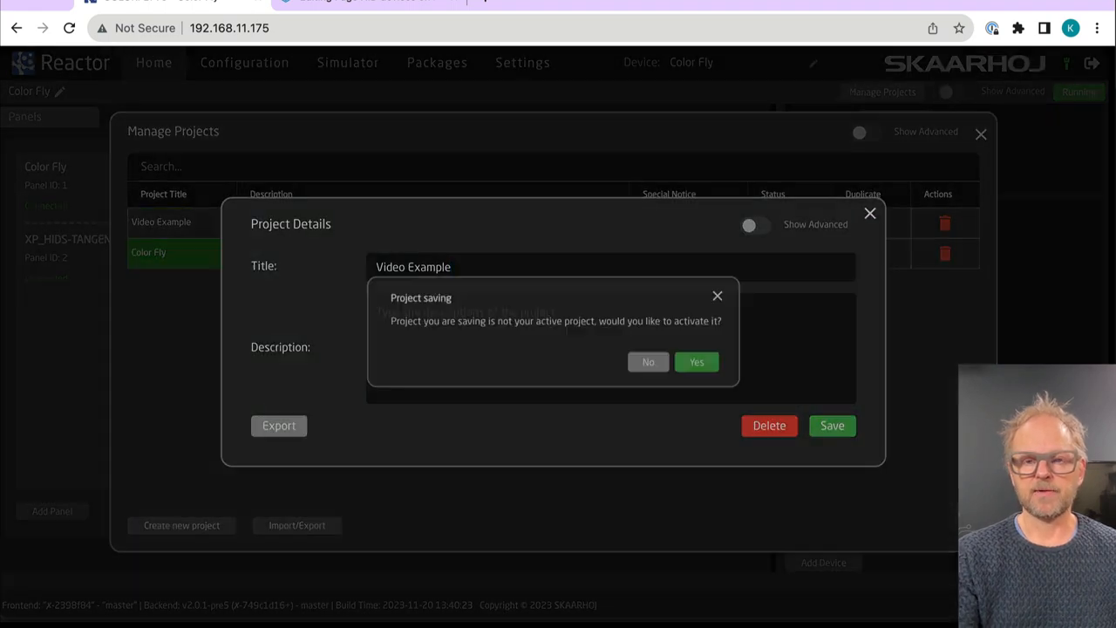
left_click(696, 361)
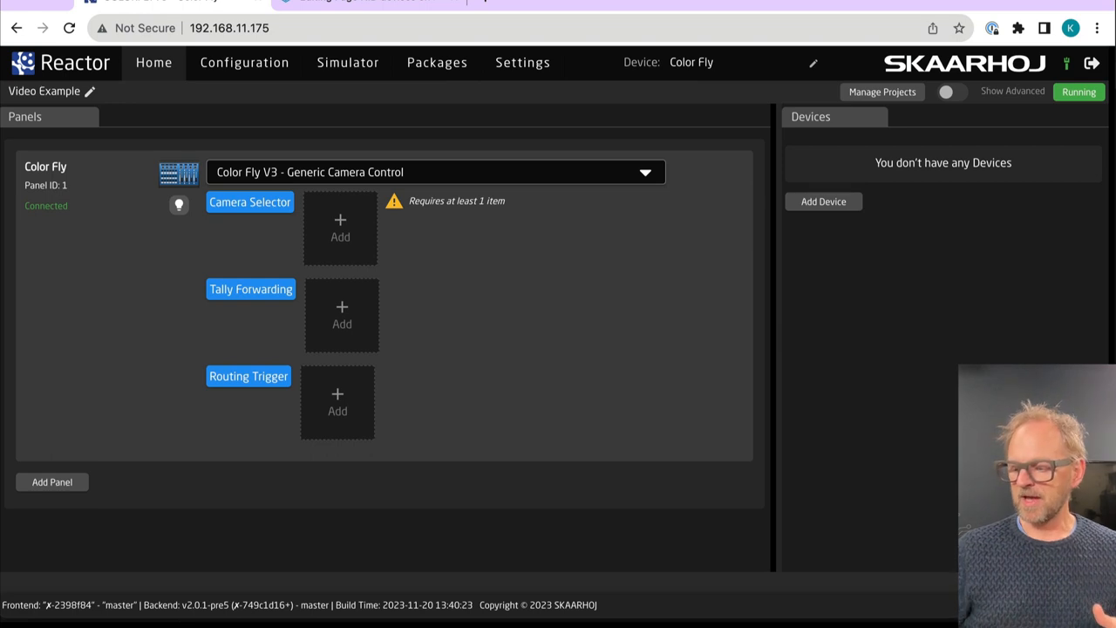
mouse_move(558, 168)
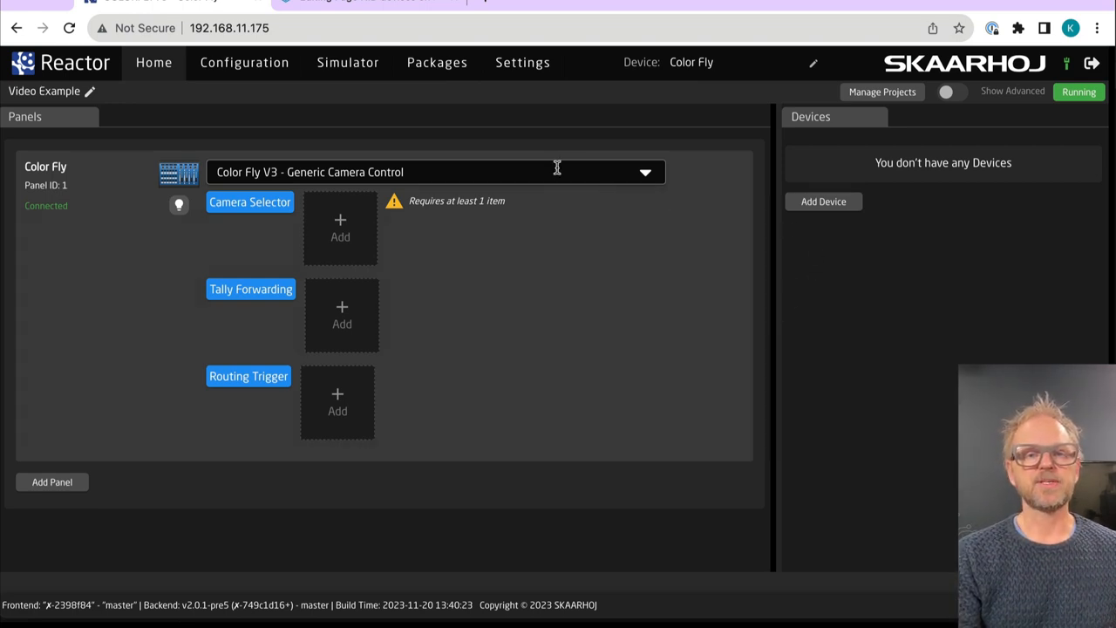
Switch Color Fly to the Color Fly + Tangent Ripple configuration and add the XP_HIDS-TANGENTRIPPLE panel
left_click(645, 173)
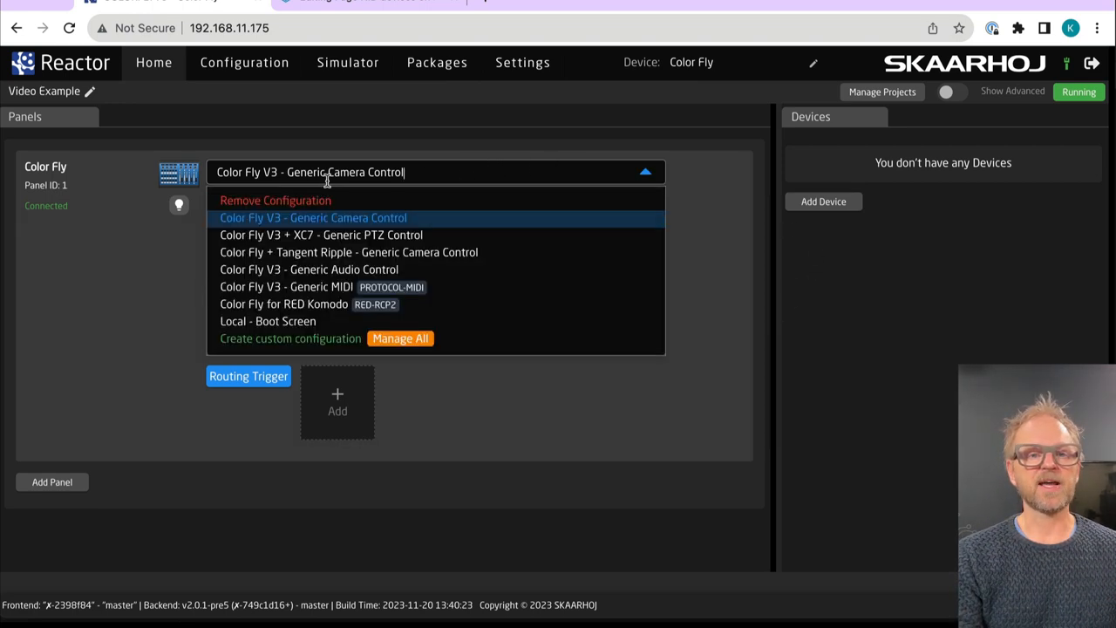
mouse_move(324, 240)
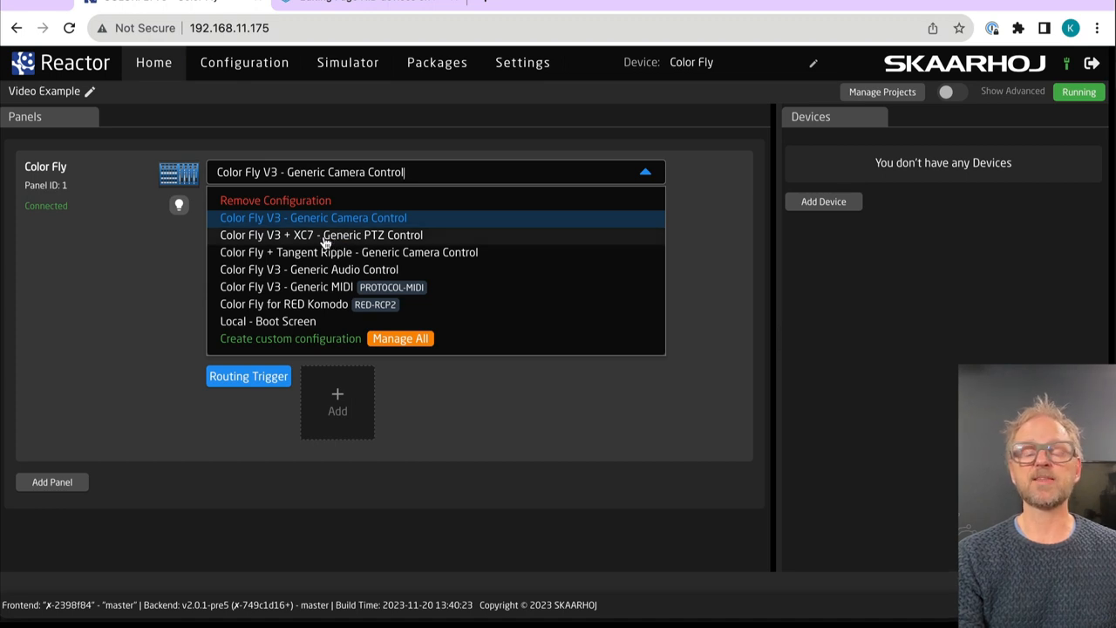
mouse_move(306, 233)
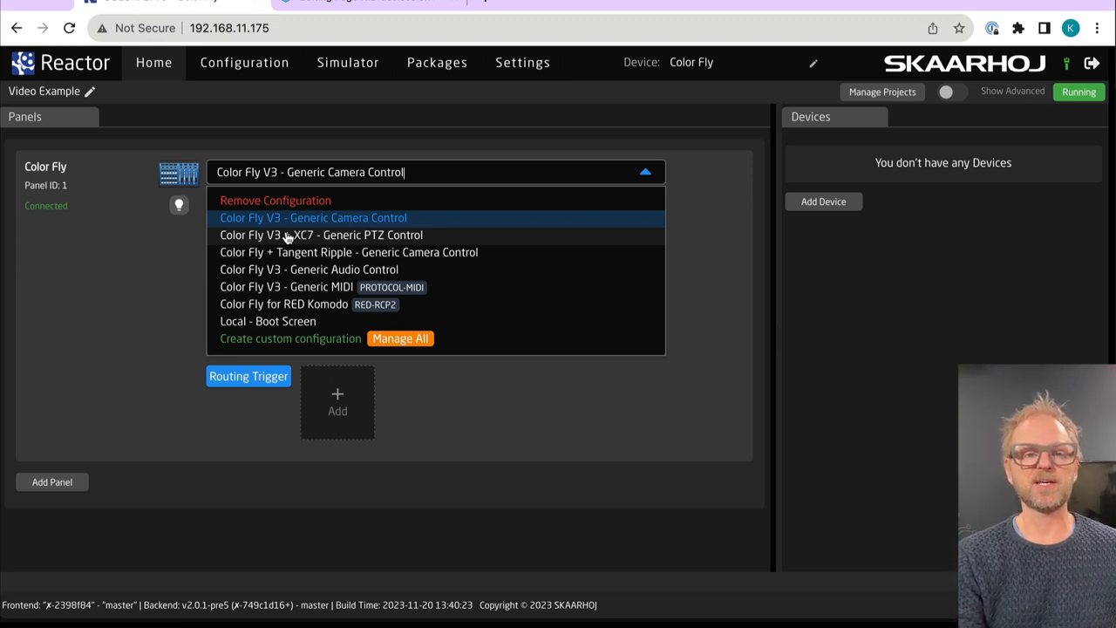
mouse_move(304, 251)
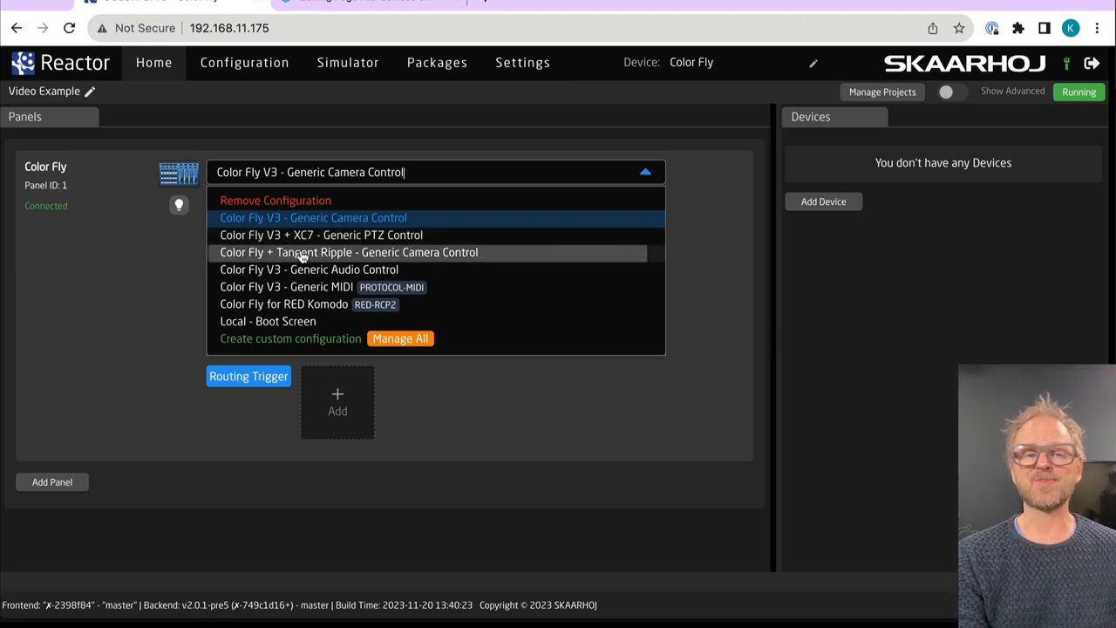
left_click(349, 251)
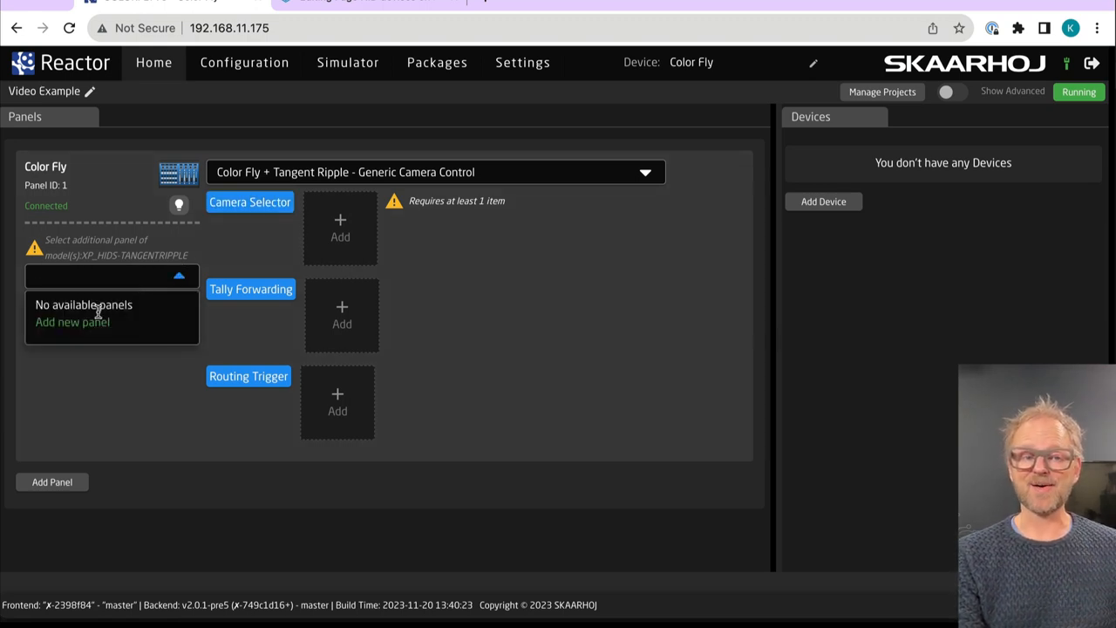
left_click(73, 321)
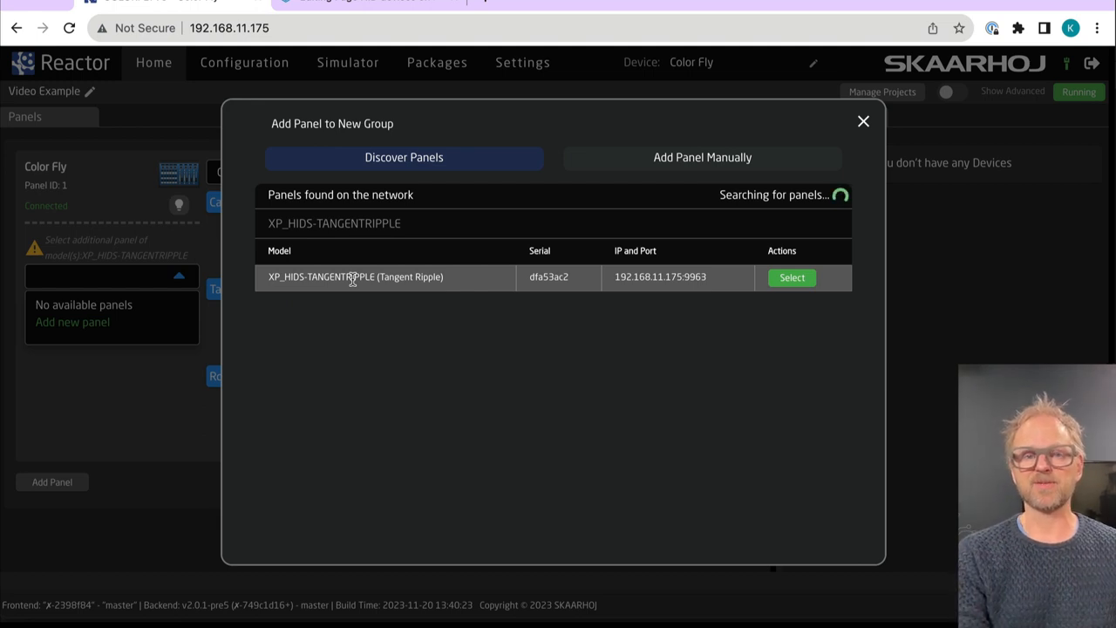
mouse_move(659, 275)
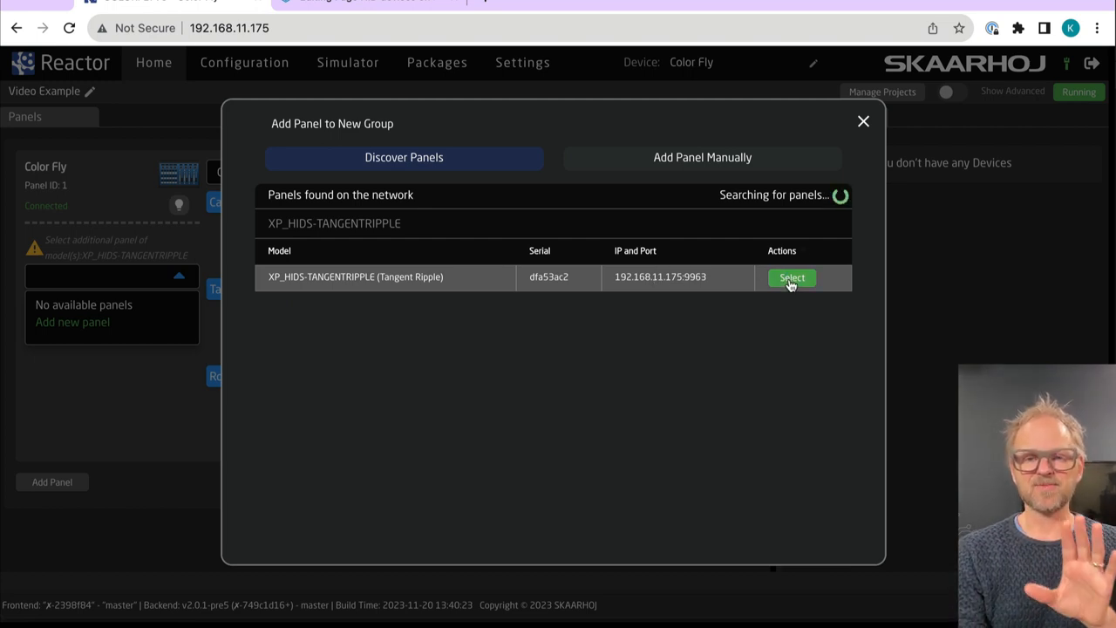
left_click(791, 277)
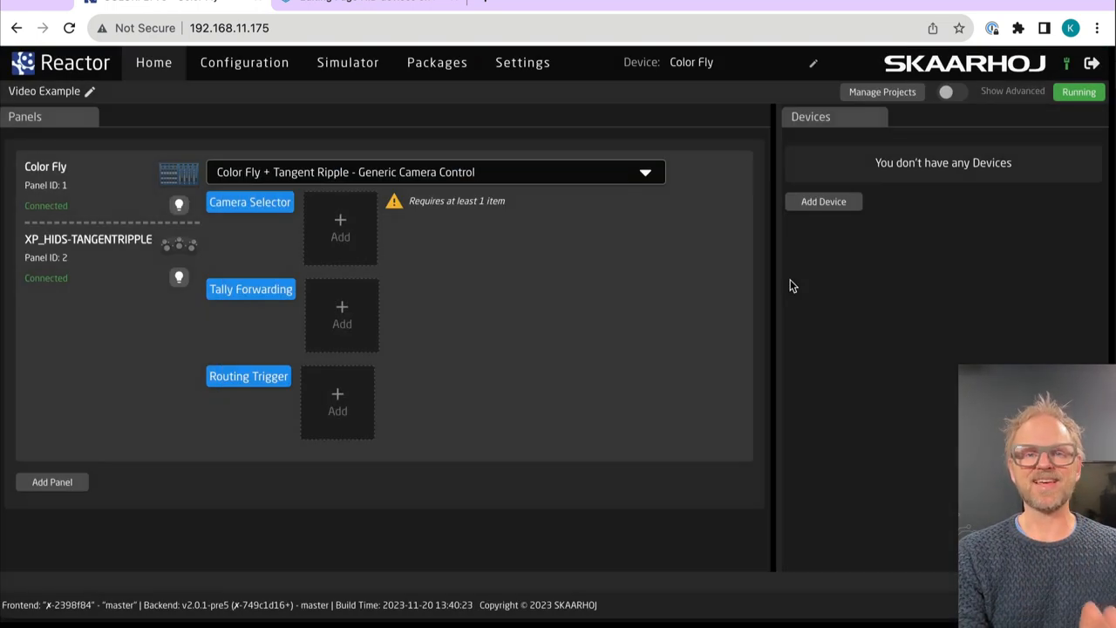
mouse_move(448, 290)
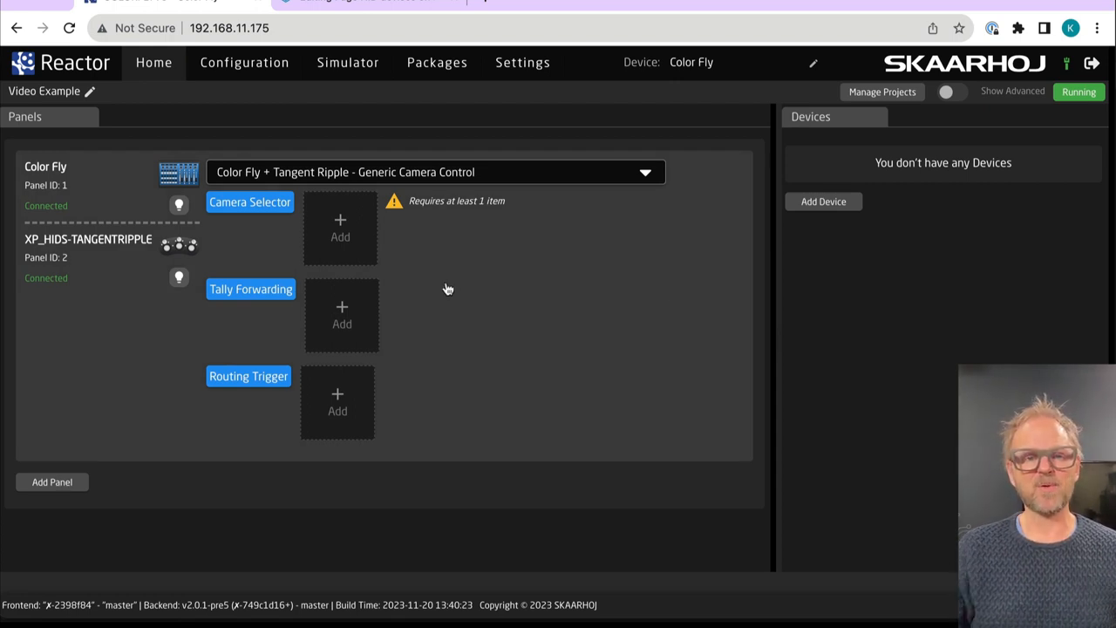
left_click(347, 63)
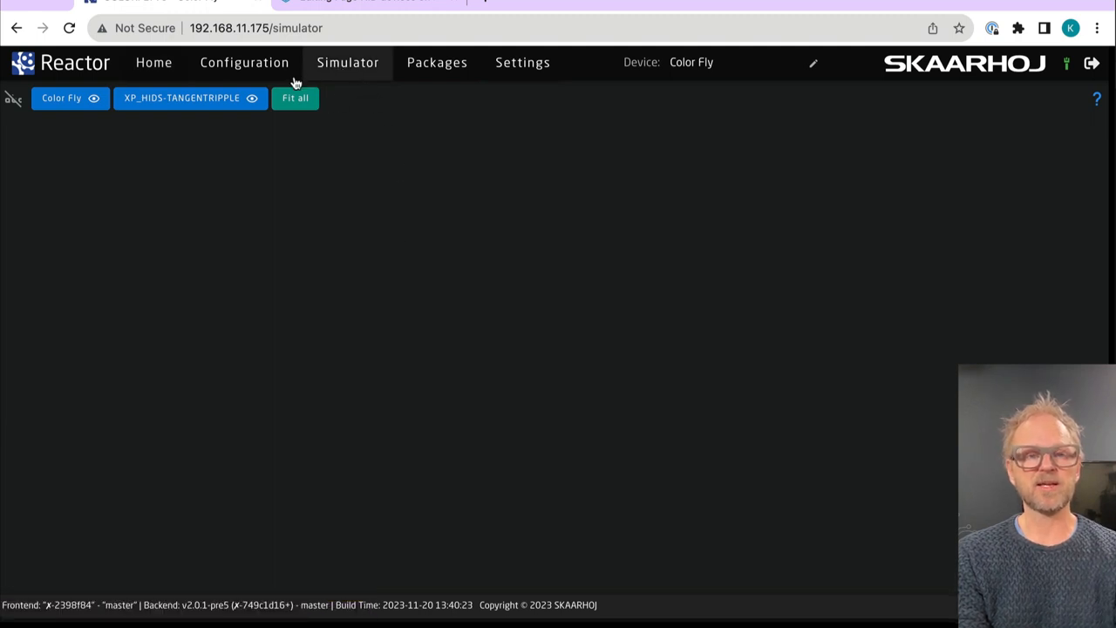
mouse_move(411, 293)
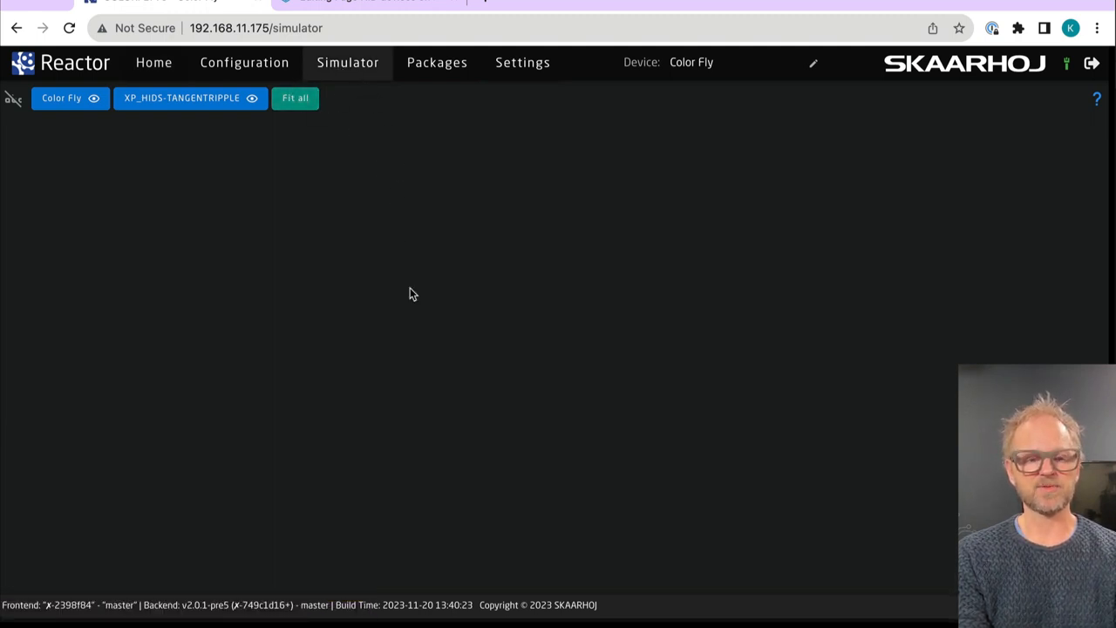
left_click(295, 98)
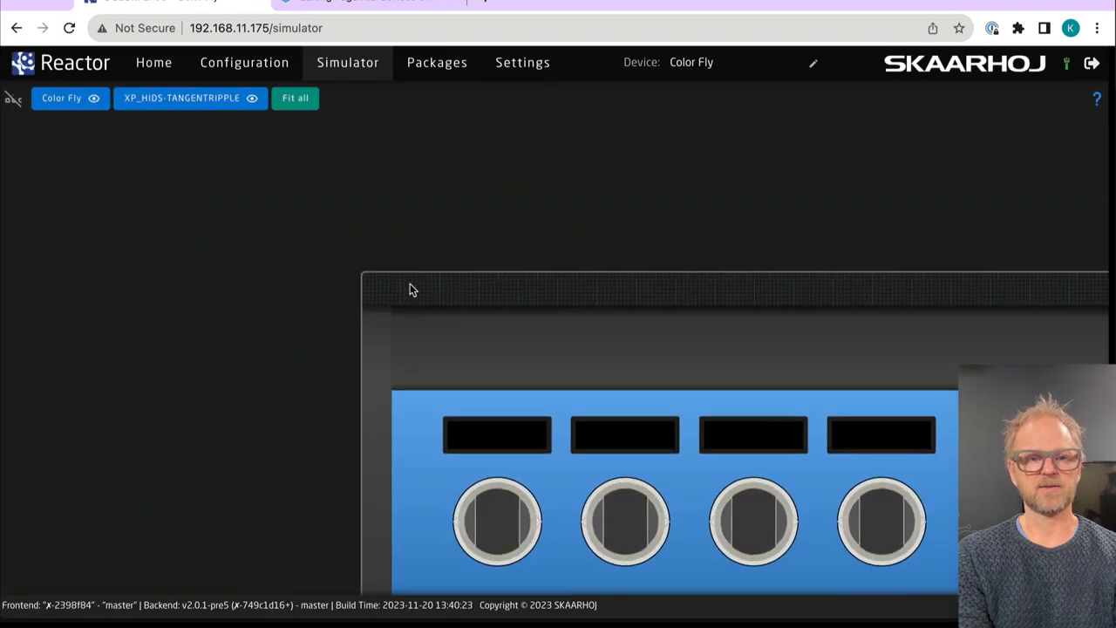
left_click(295, 98)
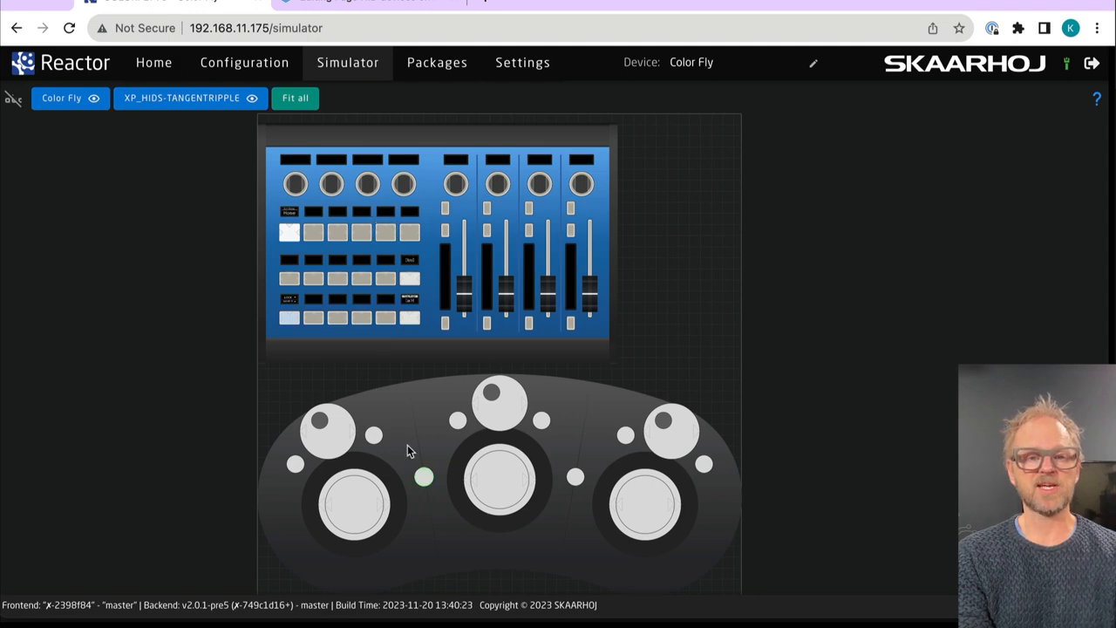
left_click(154, 63)
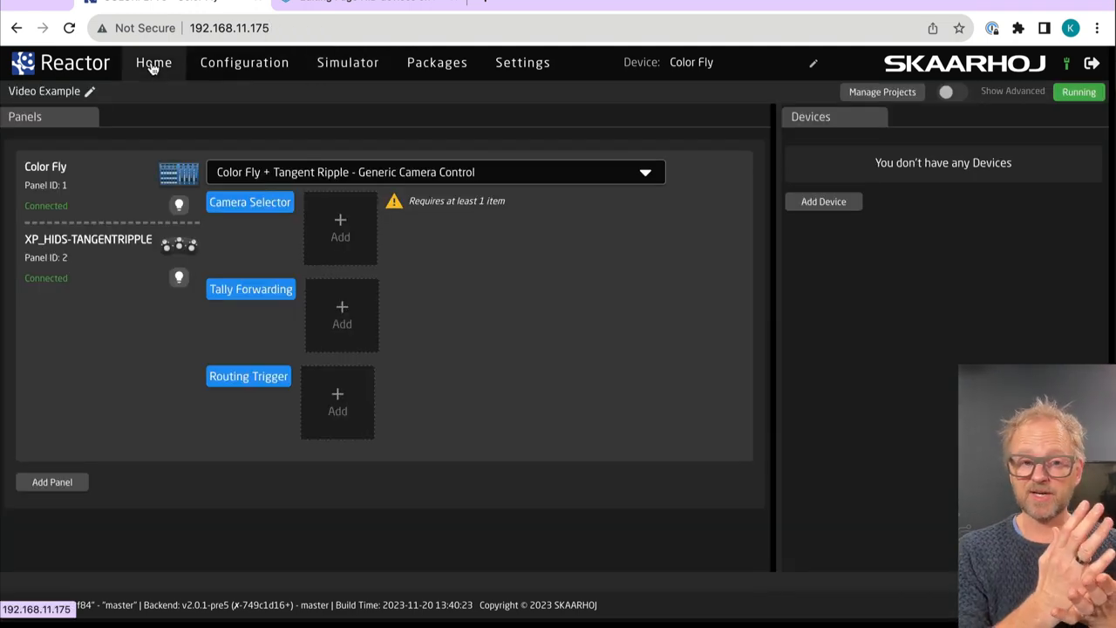
Add the discovered ATEM Production Studio 4K at 192.168.10.57 as device 1
left_click(823, 202)
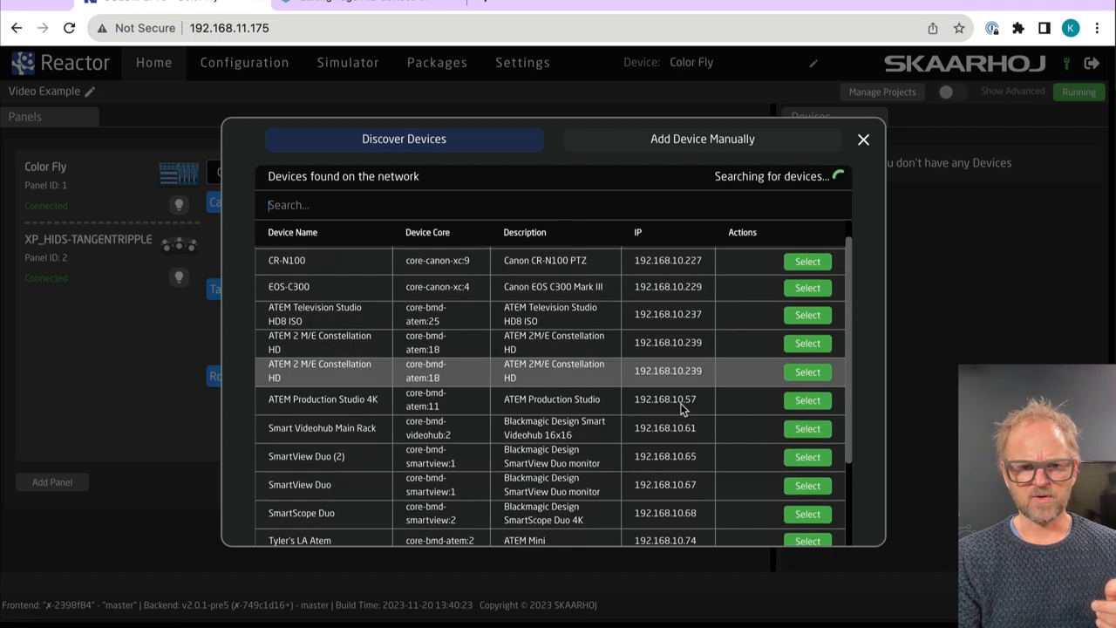
scroll("down", 3)
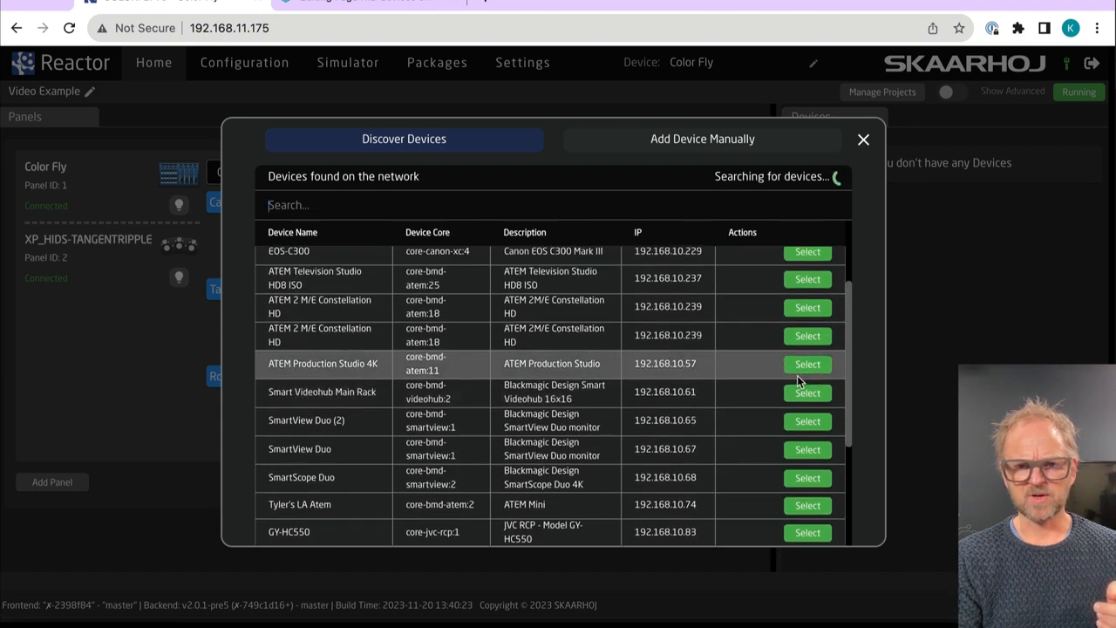
left_click(805, 365)
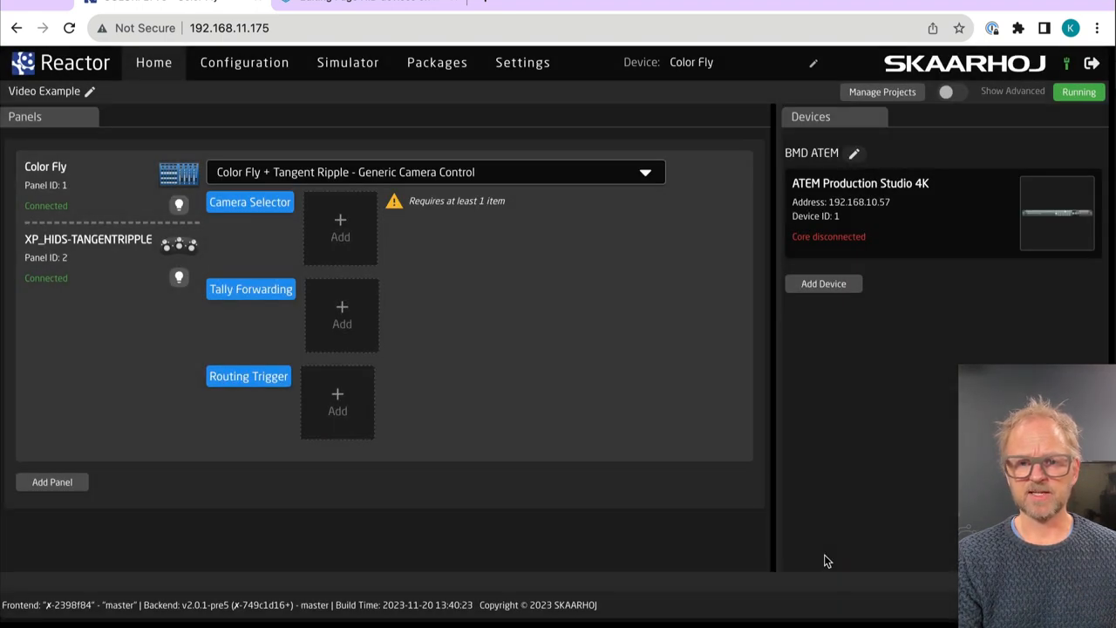
mouse_move(781, 355)
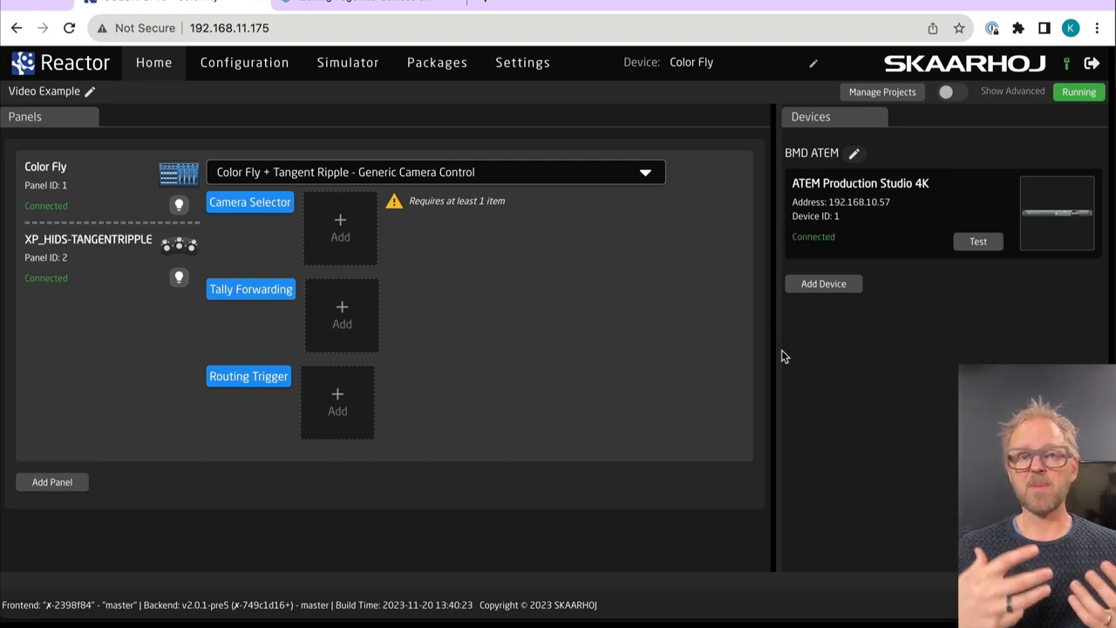
mouse_move(823, 283)
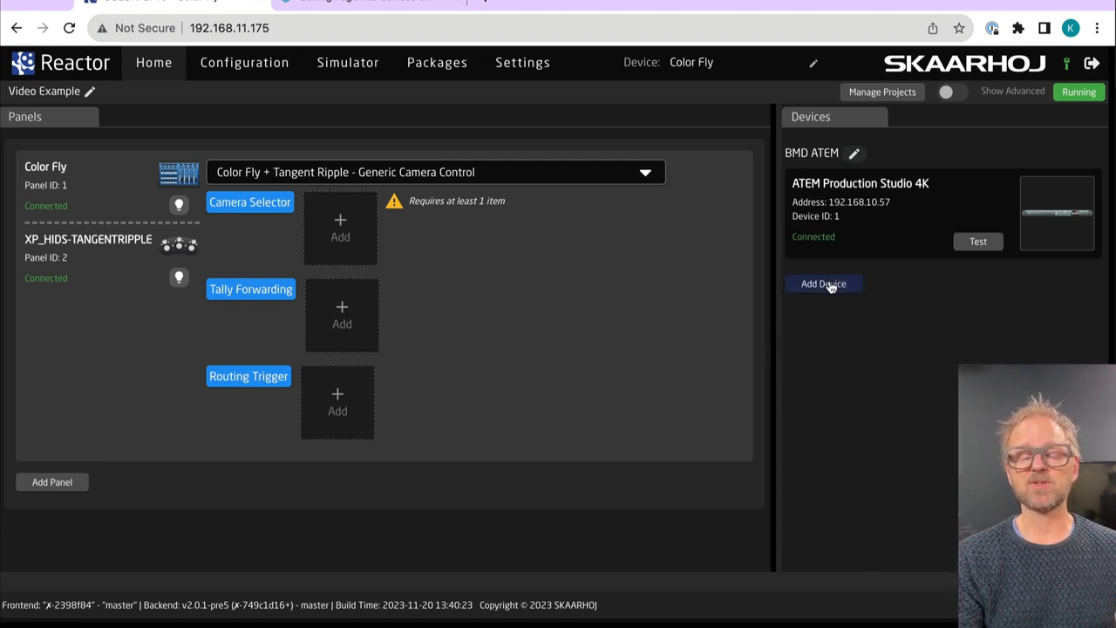
Duplicate the ATEM device as a Micro Studio Camera 4K named Micro Cam 1
right_click(858, 183)
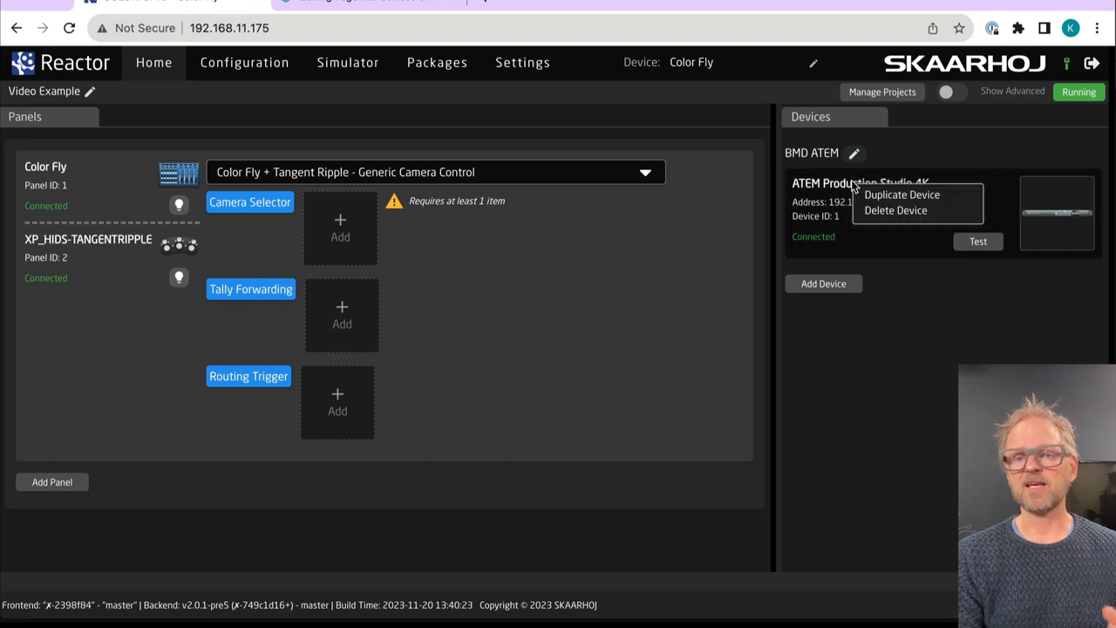
left_click(902, 196)
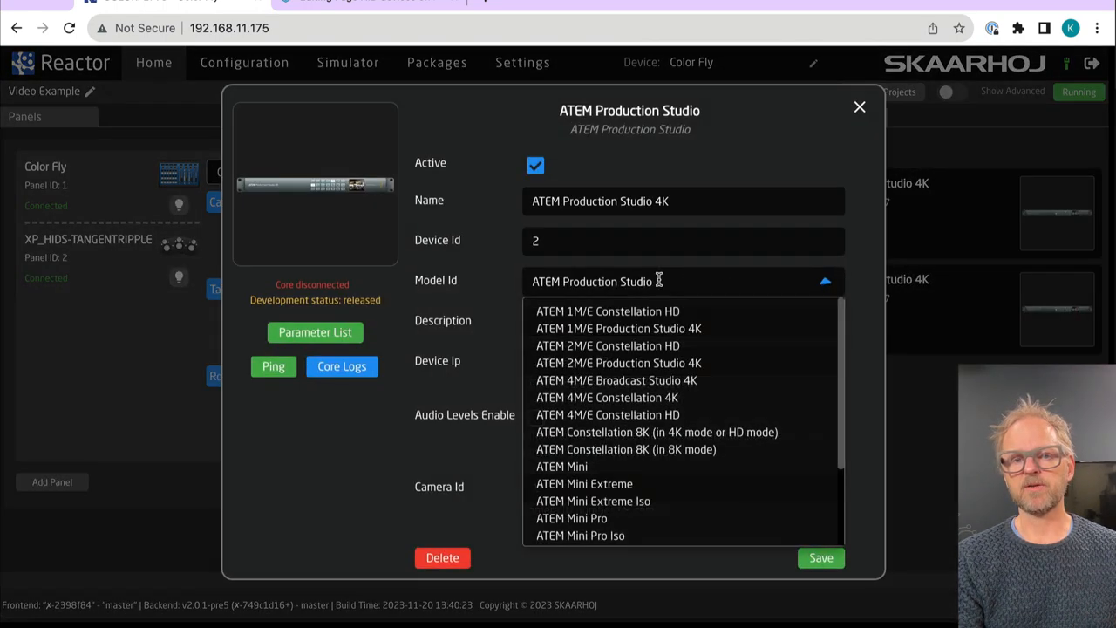
scroll("down", 3)
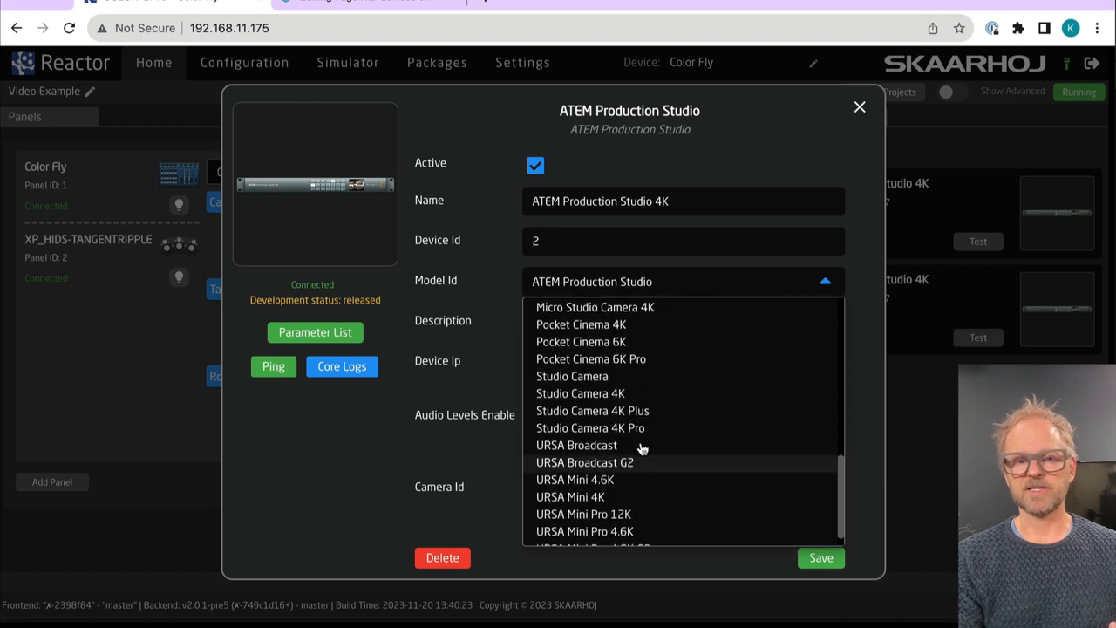
scroll("up", 3)
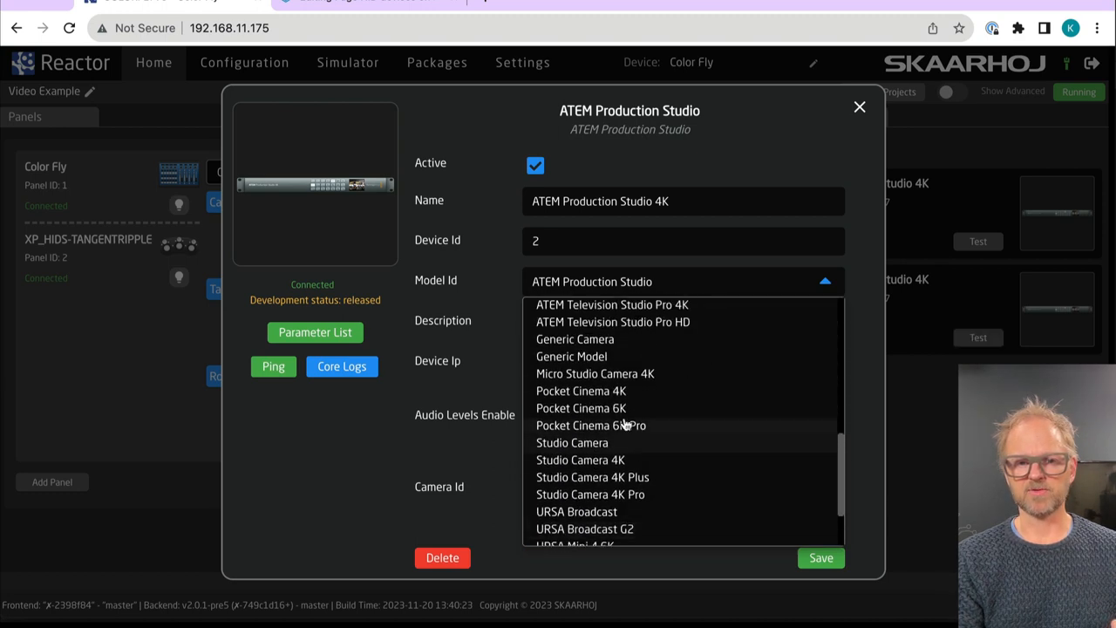
left_click(595, 373)
type("Micro C")
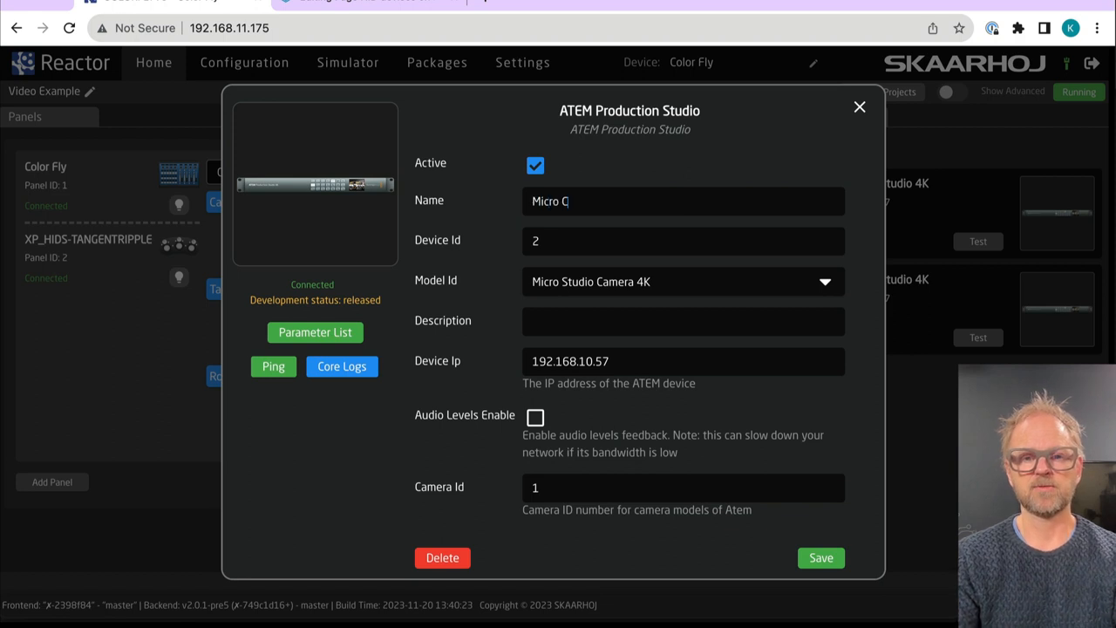
type("am 1")
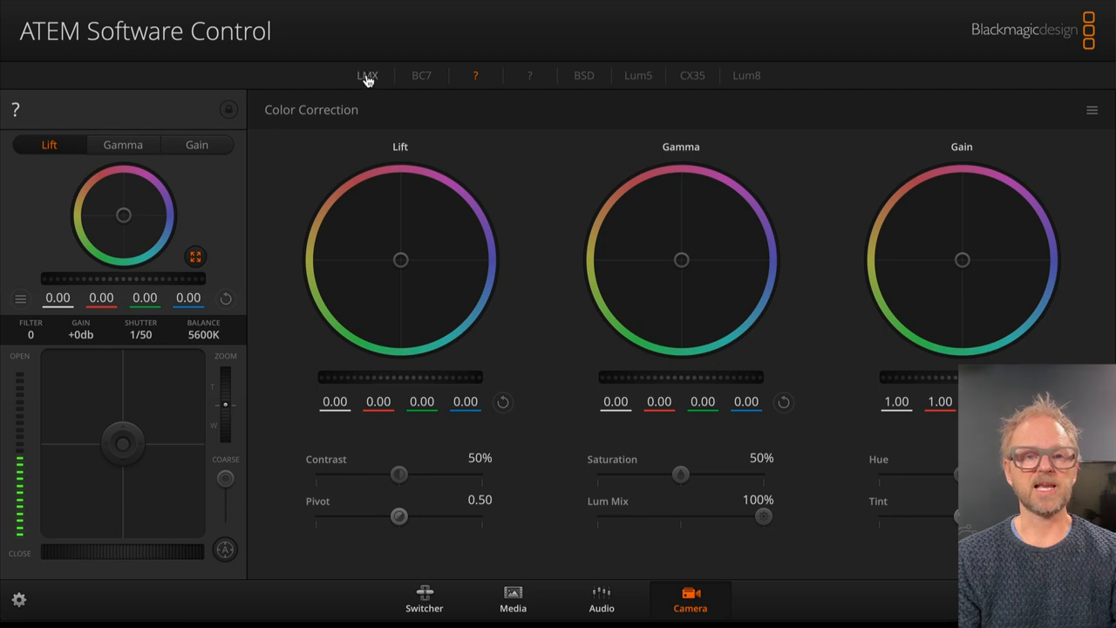
Show the LMX camera's colour controls in ATEM Software Control
left_click(366, 75)
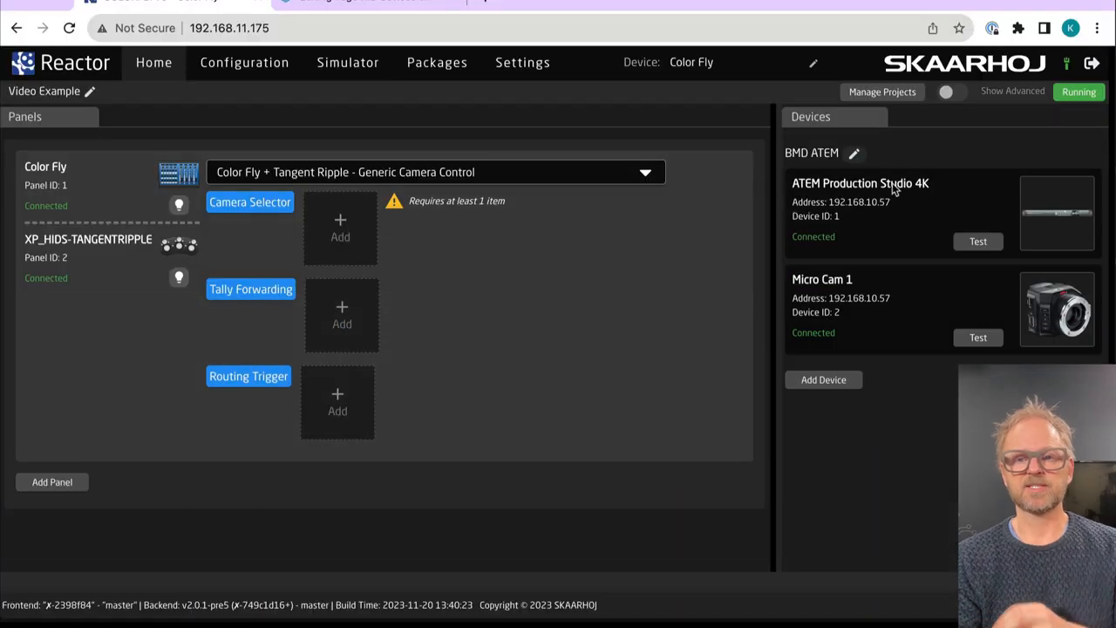
mouse_move(497, 235)
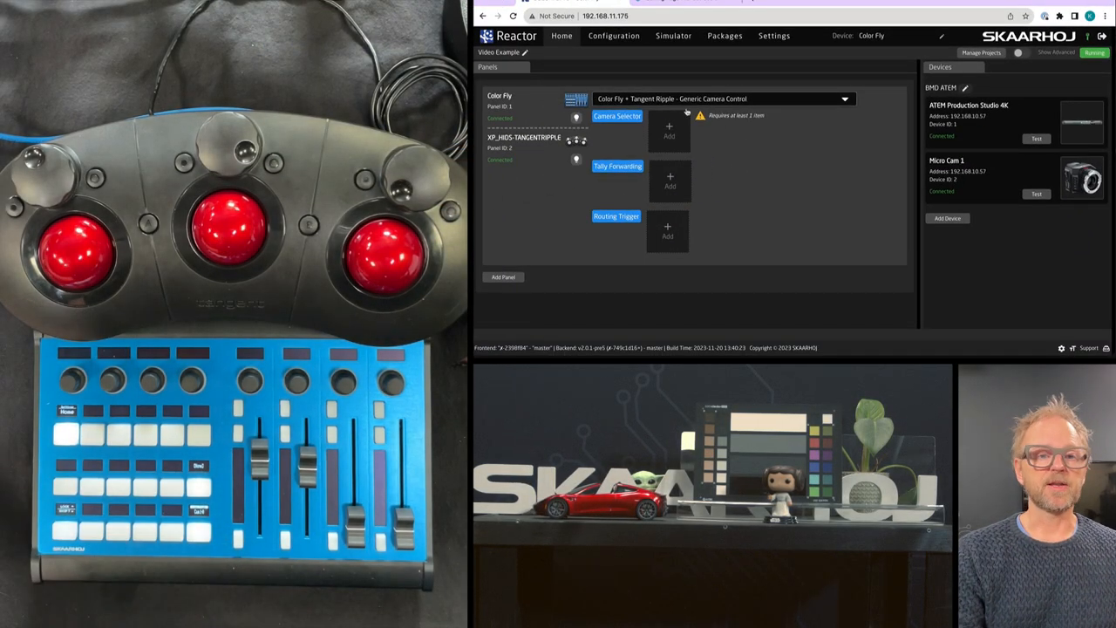
Add Micro Cam 1 from the device collection to the Color Fly Camera Selector
left_click(947, 217)
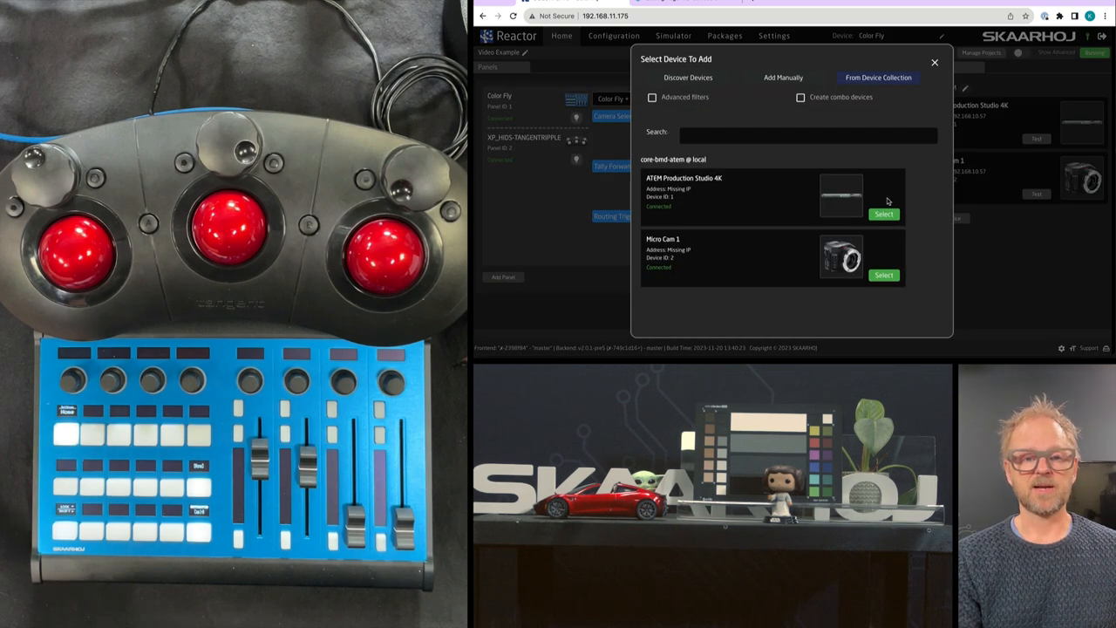
left_click(882, 275)
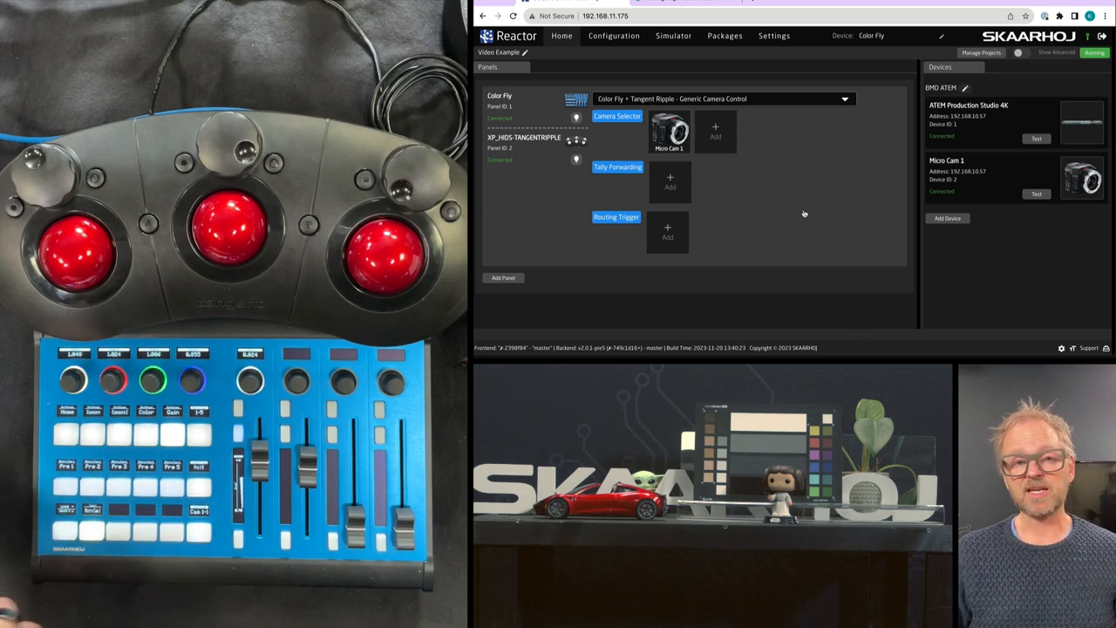
mouse_move(781, 207)
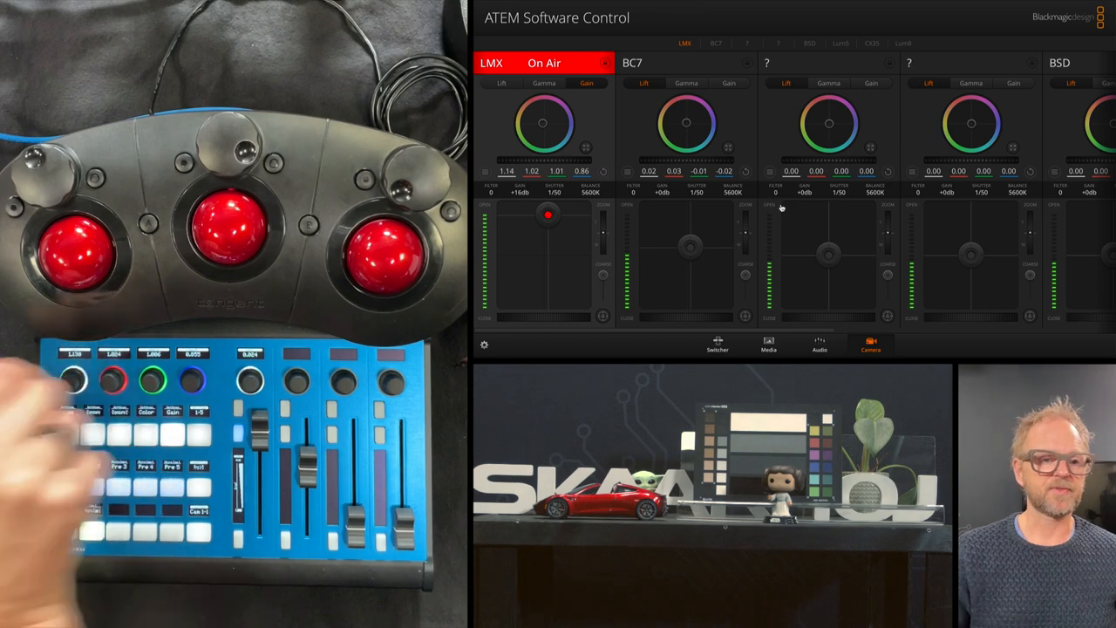
Show all camera colour correction strips side by side with LMX on air
right_click(604, 171)
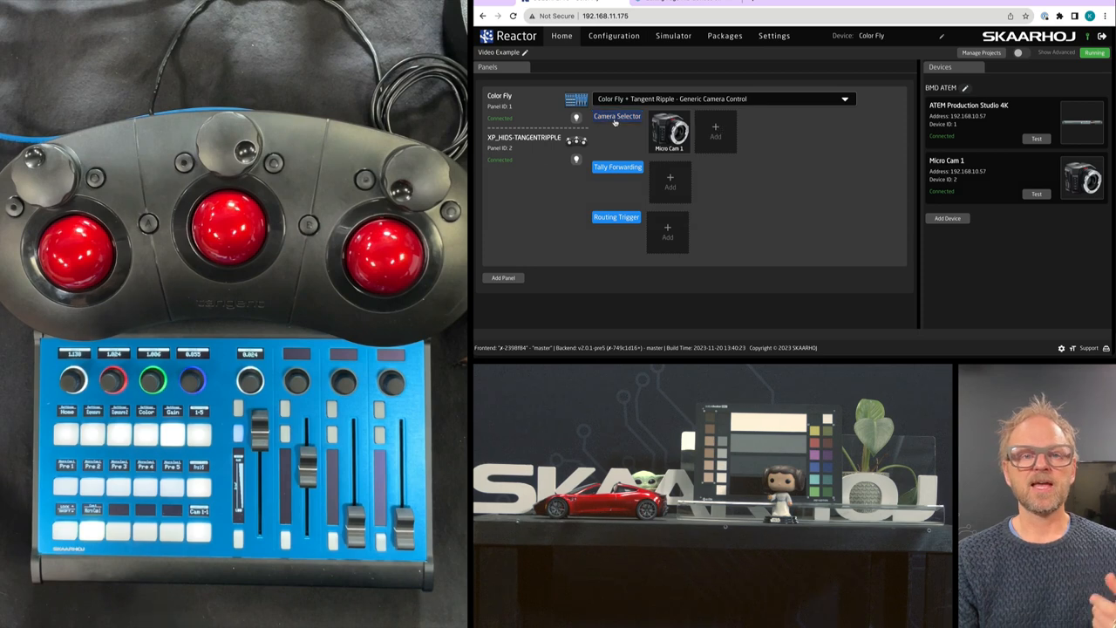
Set Micro Cam 1's device config to BMD ATEM CamControl with Tangent Ripple Support
left_click(617, 115)
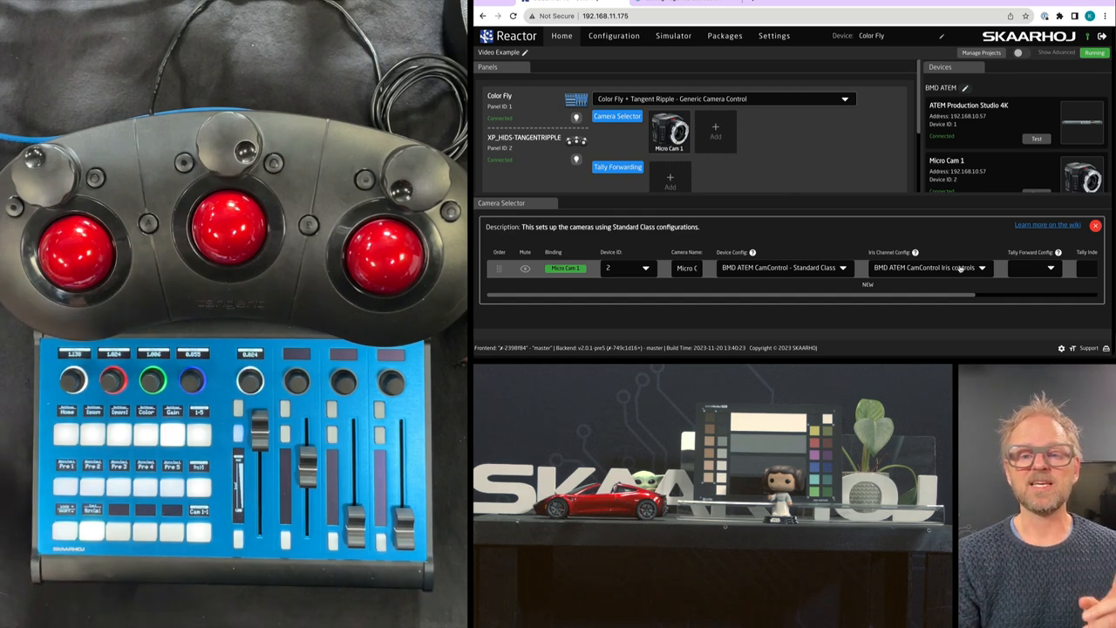
left_click(781, 268)
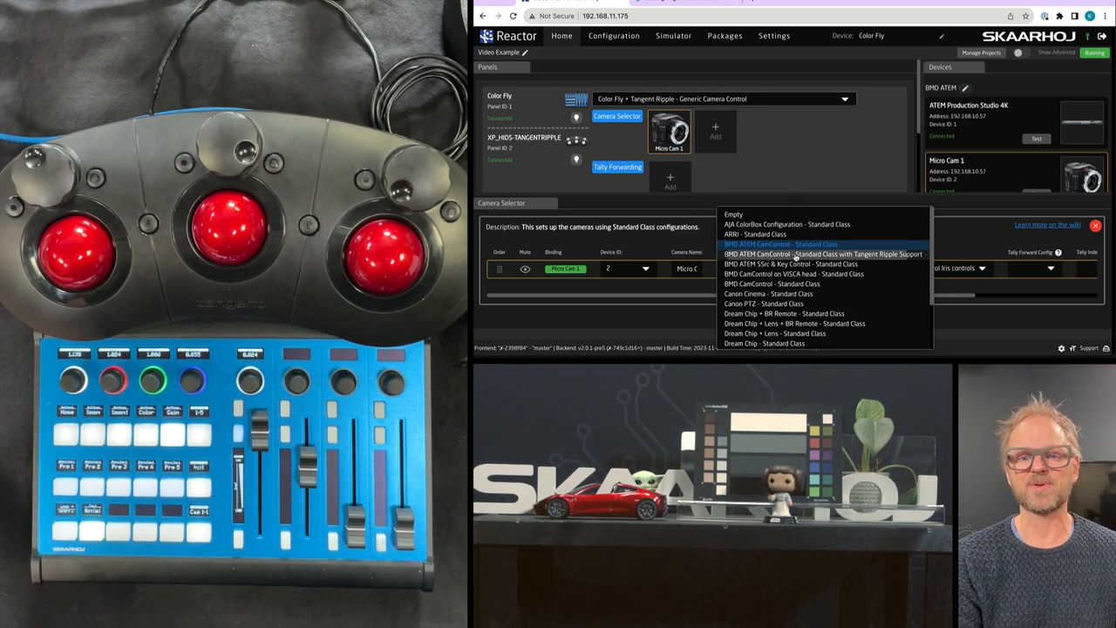
left_click(820, 255)
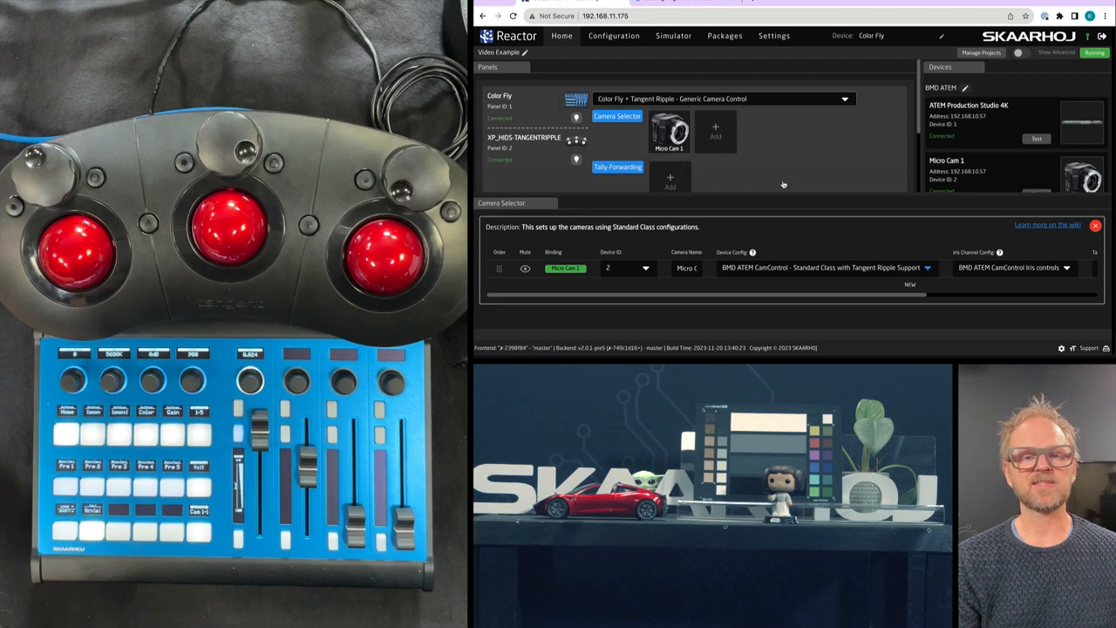
left_click(1095, 225)
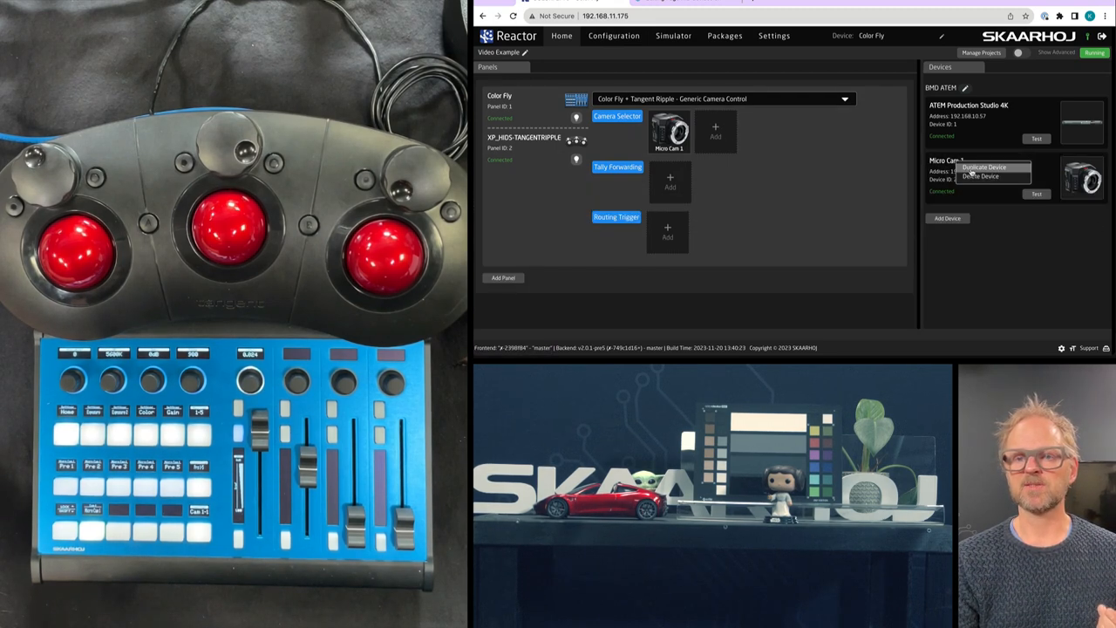
Duplicate Micro Cam 1 into Micro Cam 2–5, giving each copy its own Device Id and Camera Id, and save
left_click(983, 167)
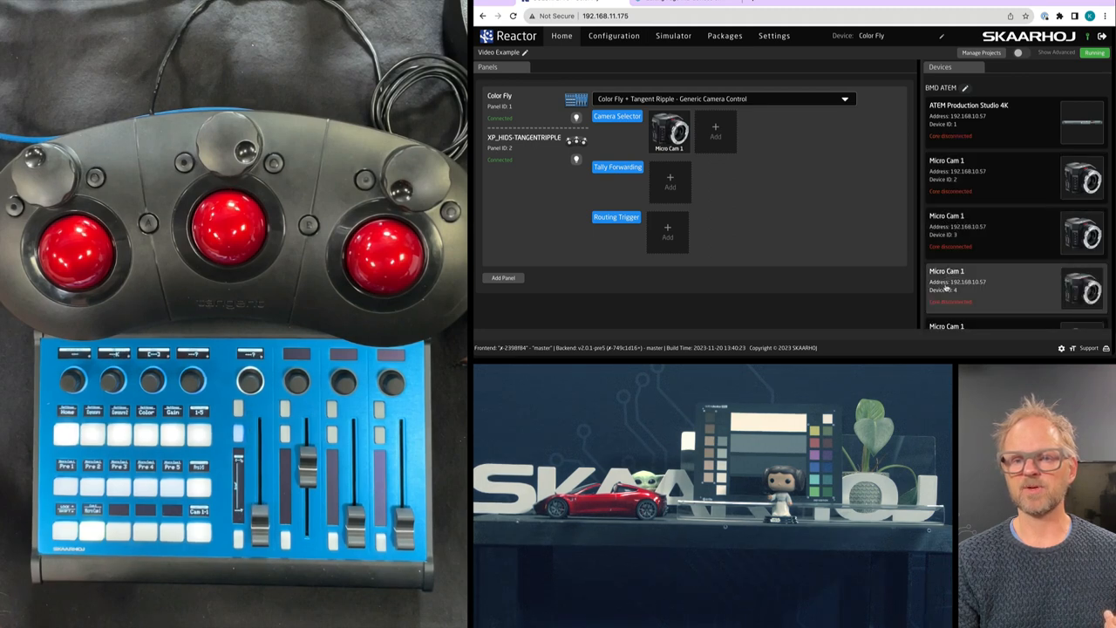
right_click(945, 282)
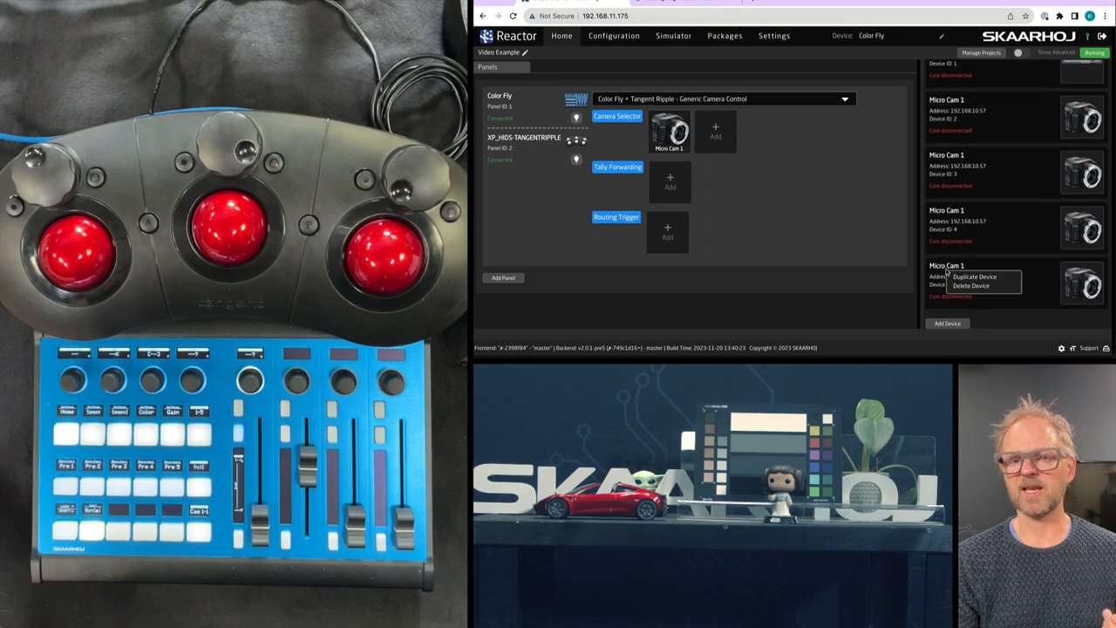
left_click(975, 275)
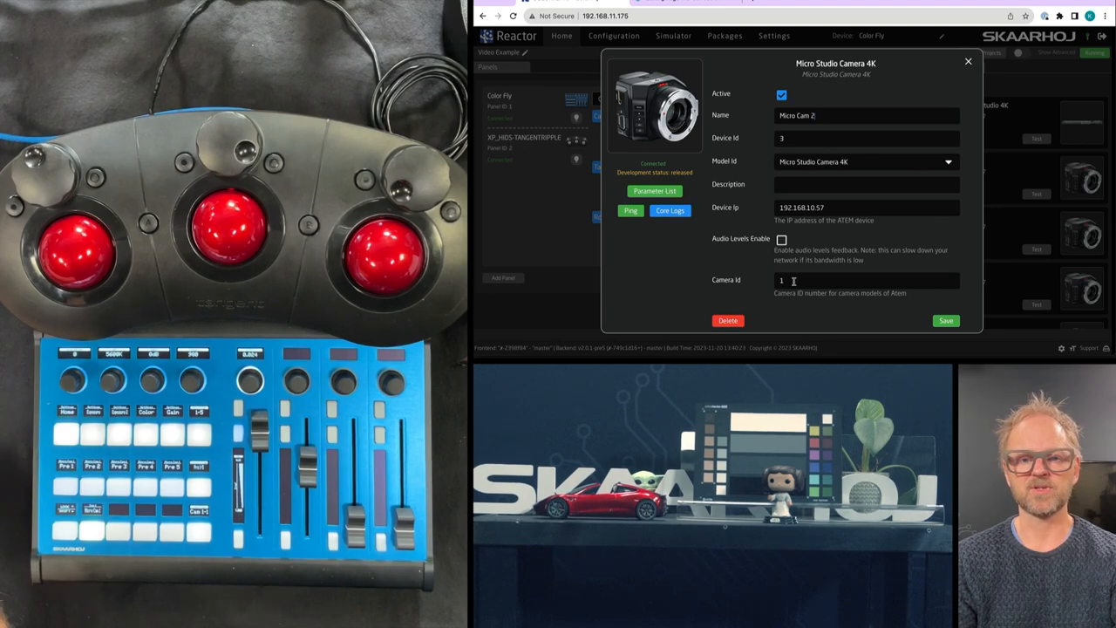
type("2")
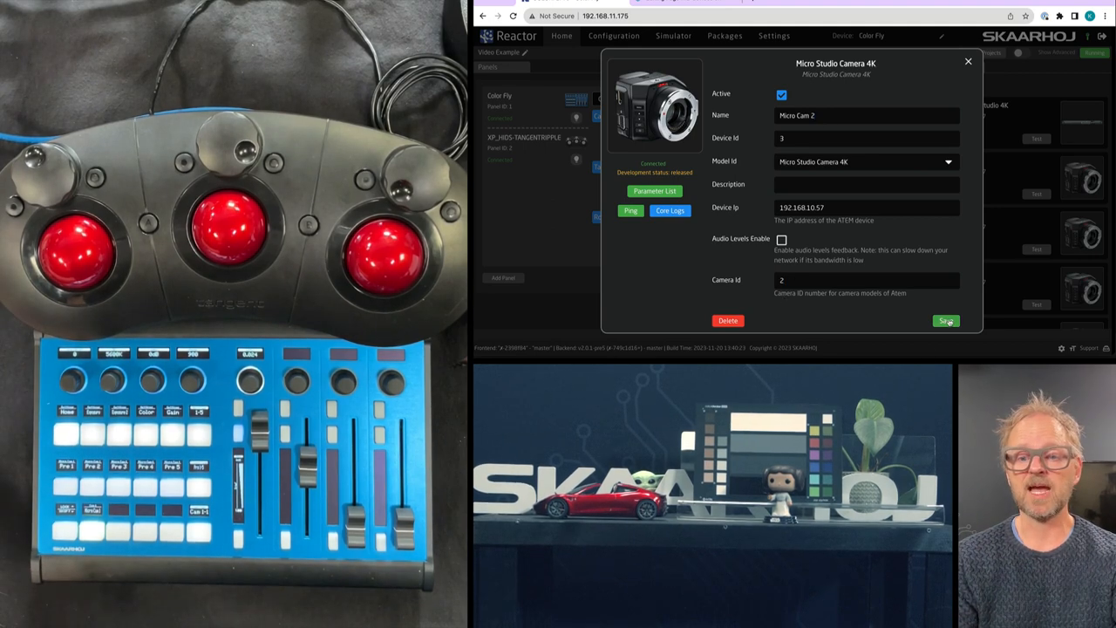
left_click(946, 321)
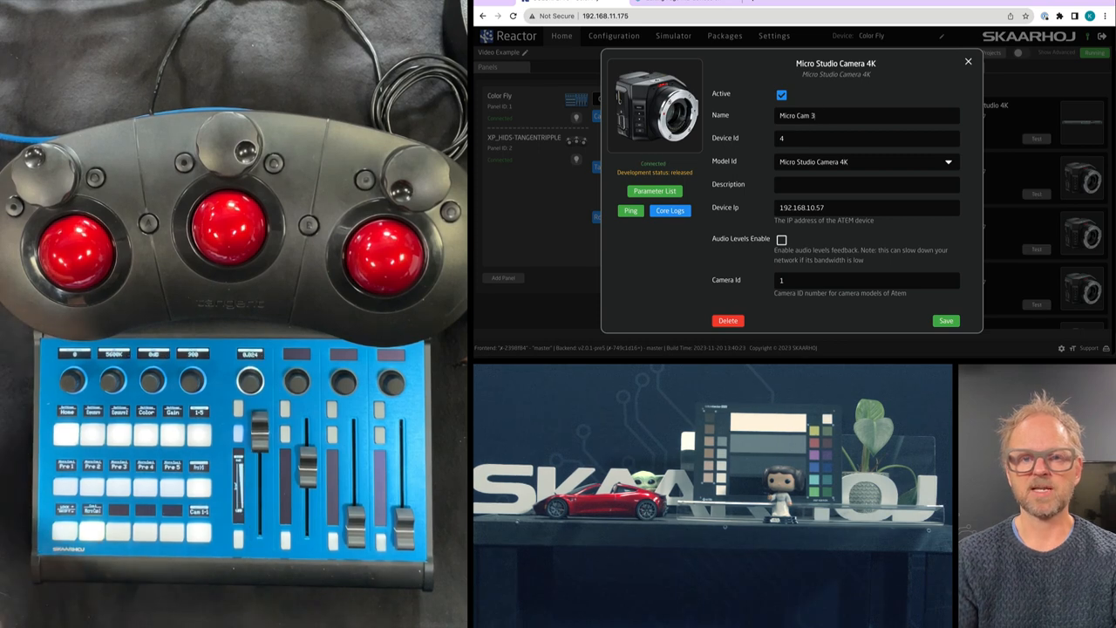
type("3")
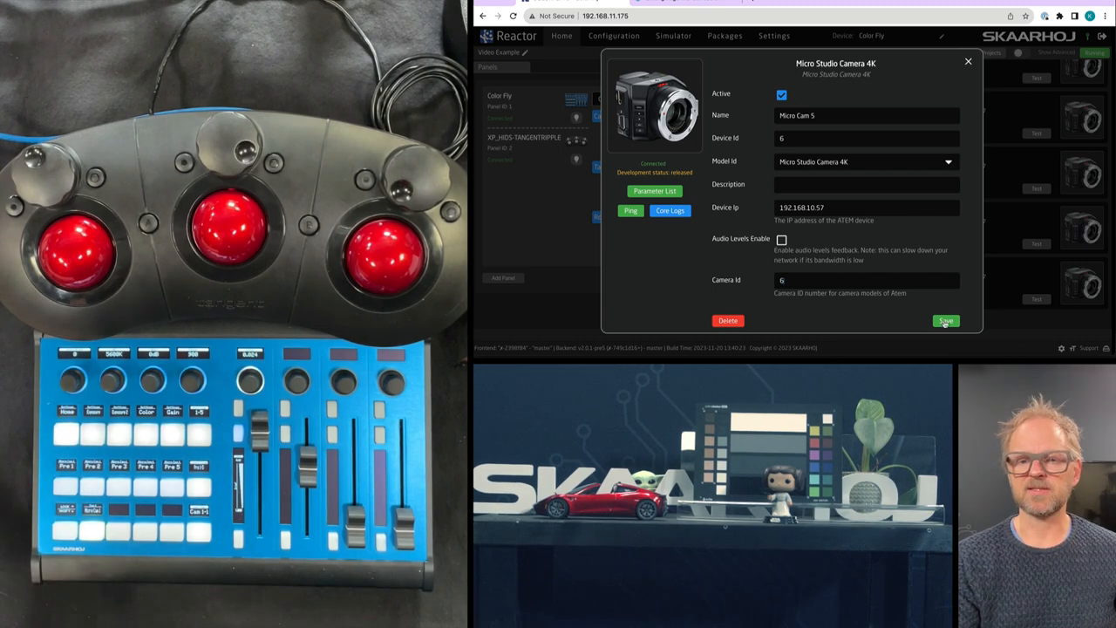
left_click(945, 321)
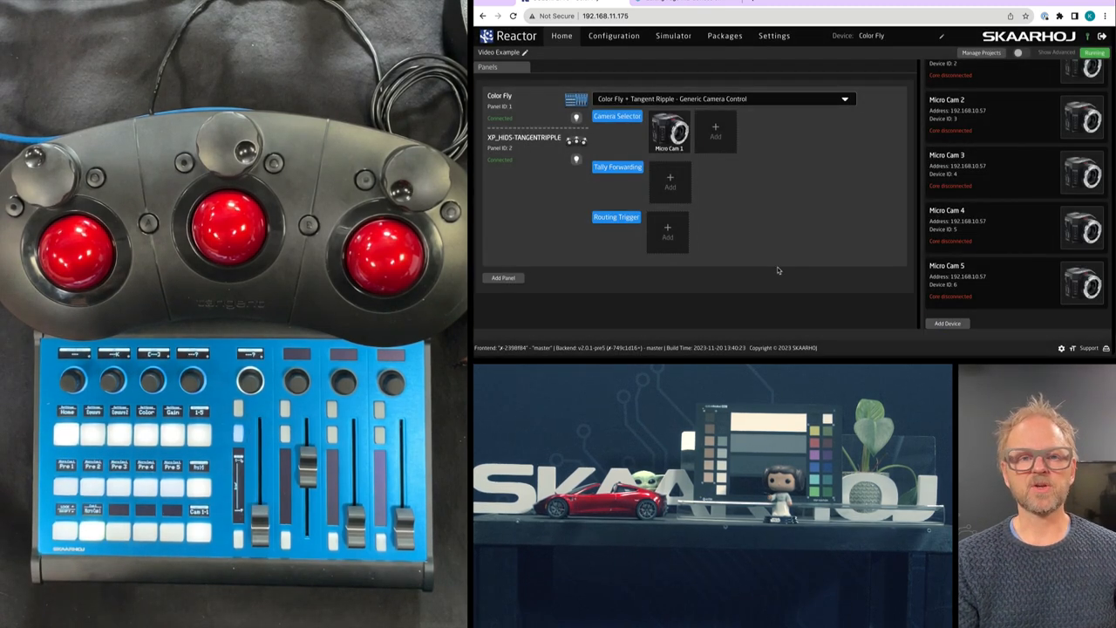
Add Micro Cam 2–5 from the Device Collection to the Camera Selector
left_click(947, 323)
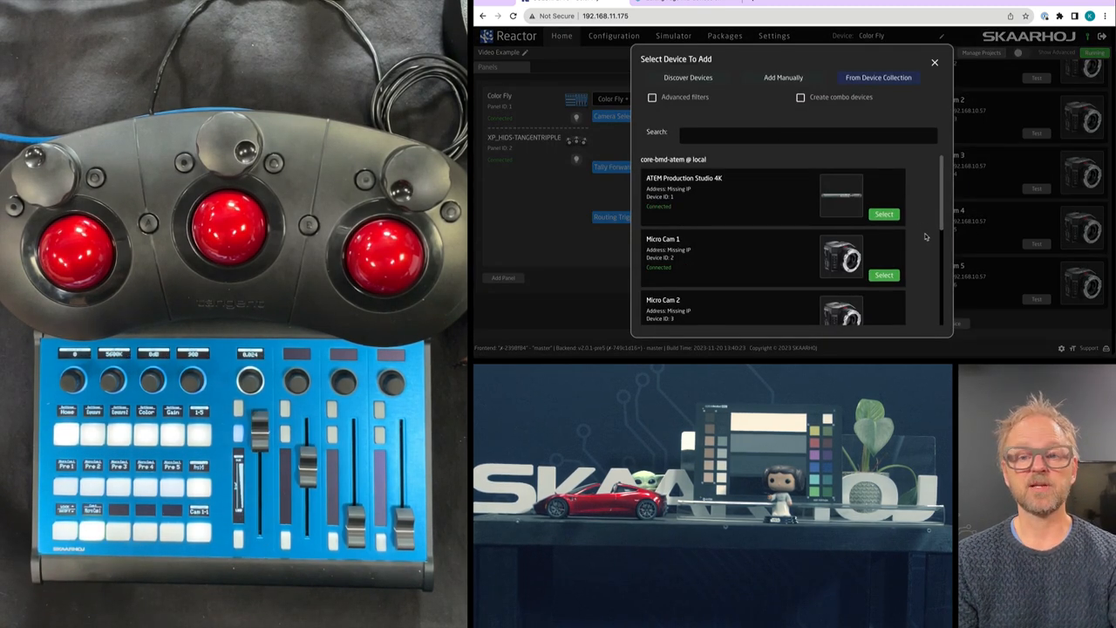
scroll("down", 3)
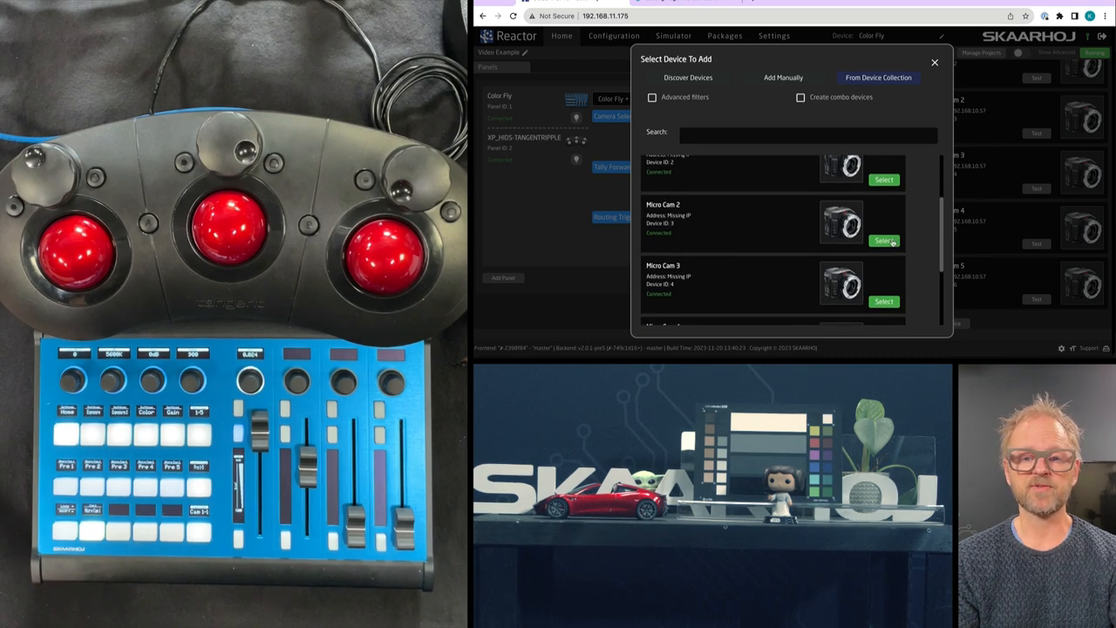
left_click(883, 241)
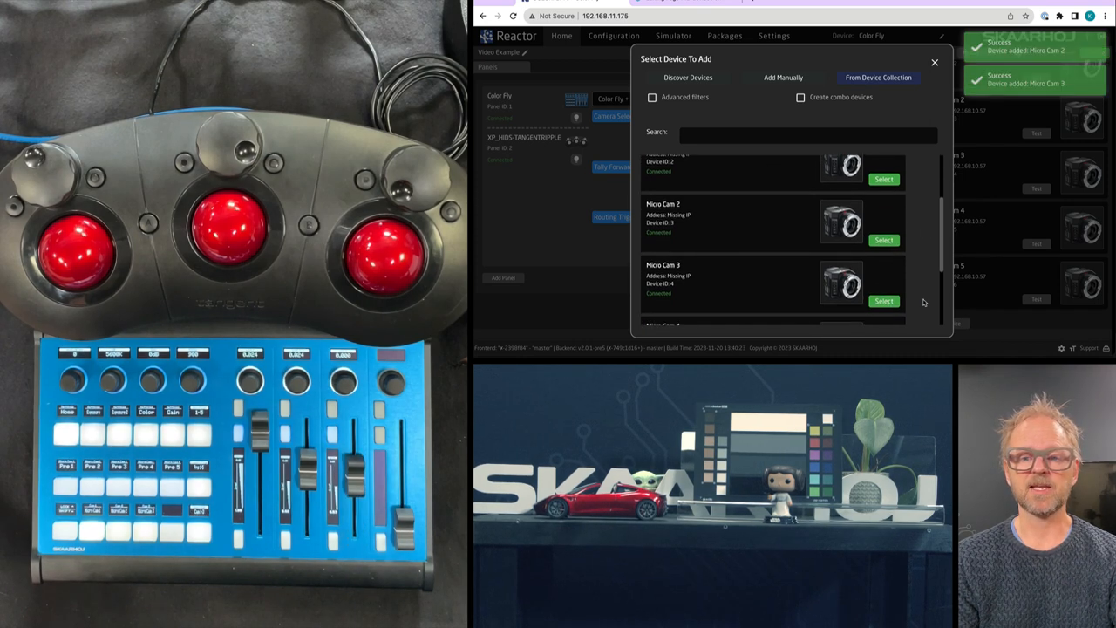
scroll("down", 3)
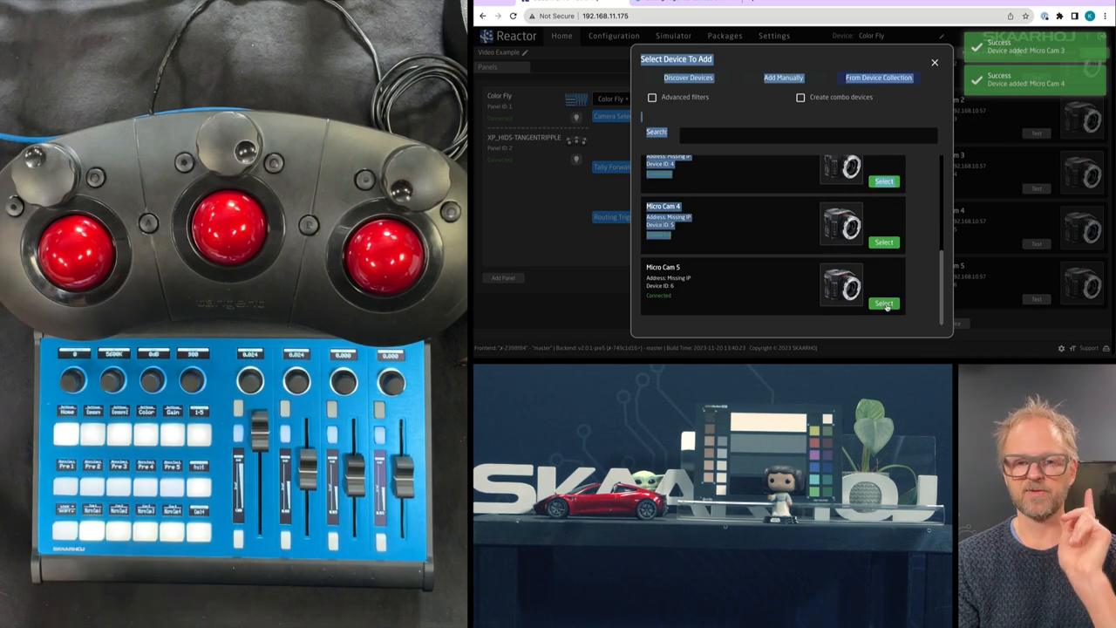
left_click(882, 303)
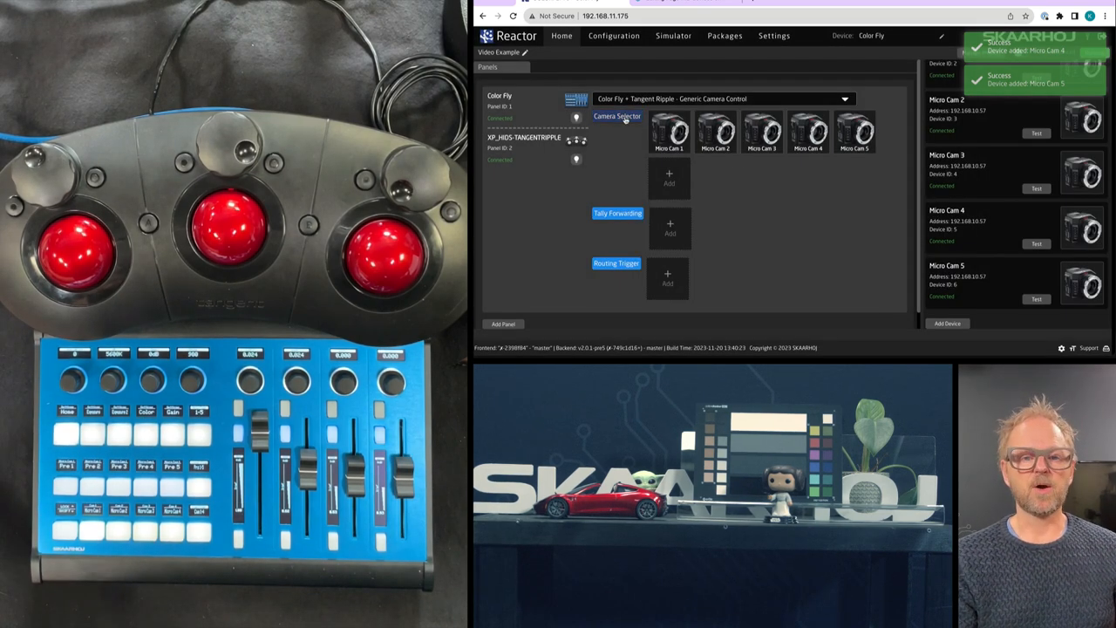
Set each Camera Selector row's Device Config to the ATEM CamControl Tangent Ripple Support class
left_click(617, 116)
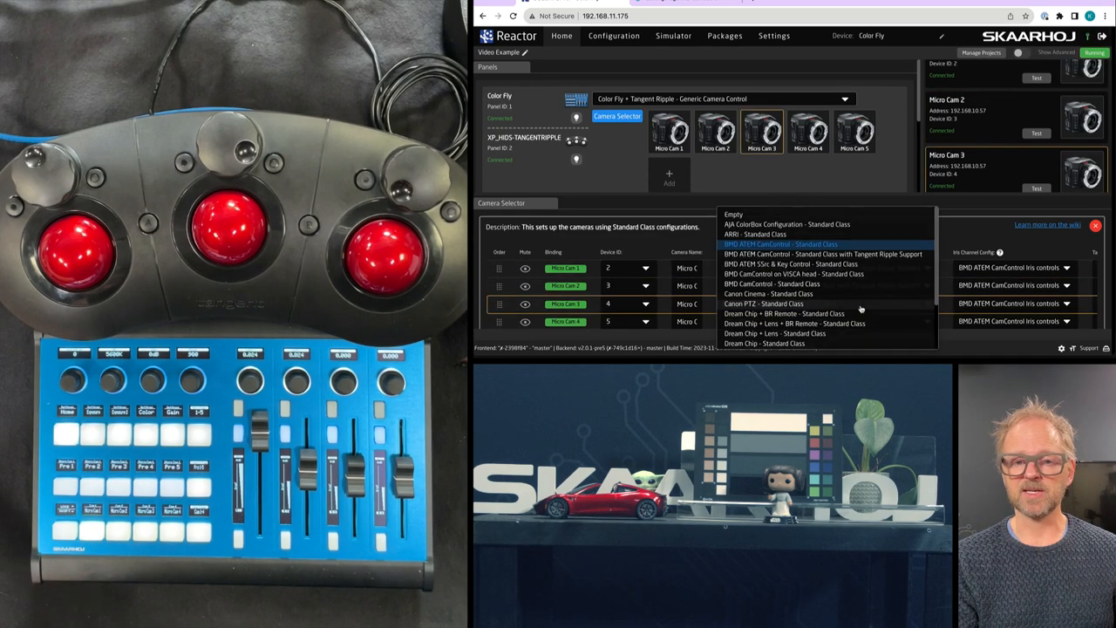
left_click(823, 254)
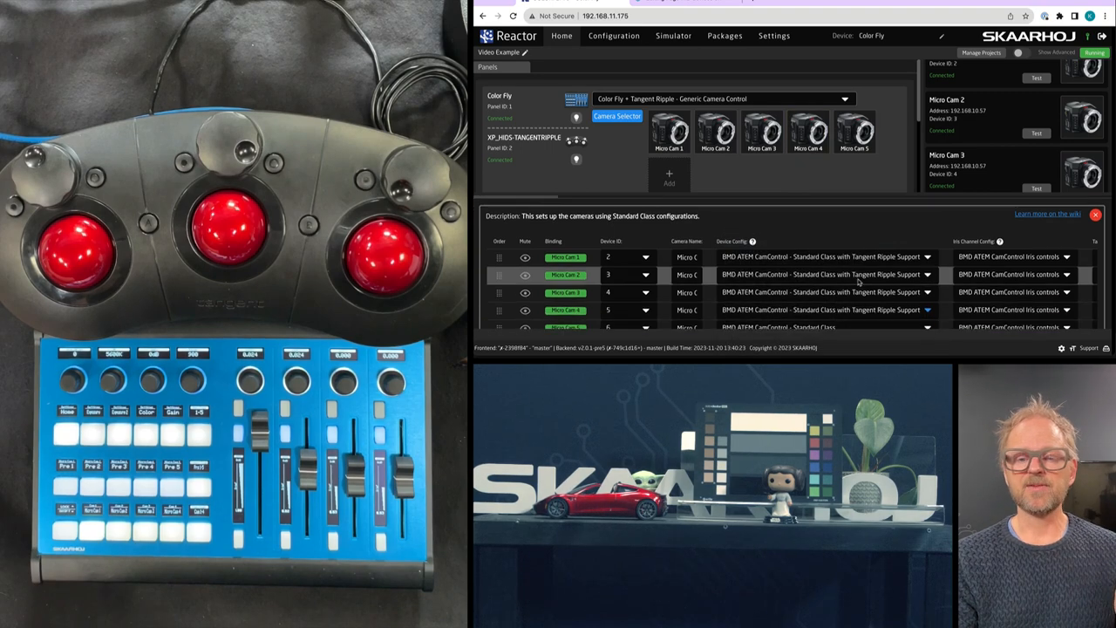
left_click(928, 256)
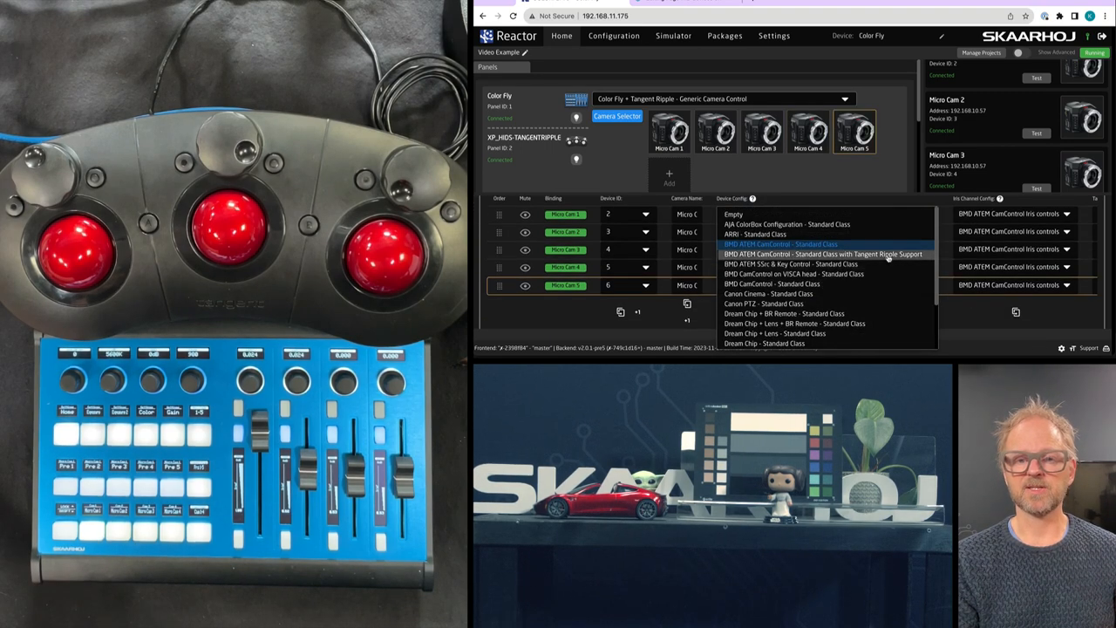
left_click(851, 253)
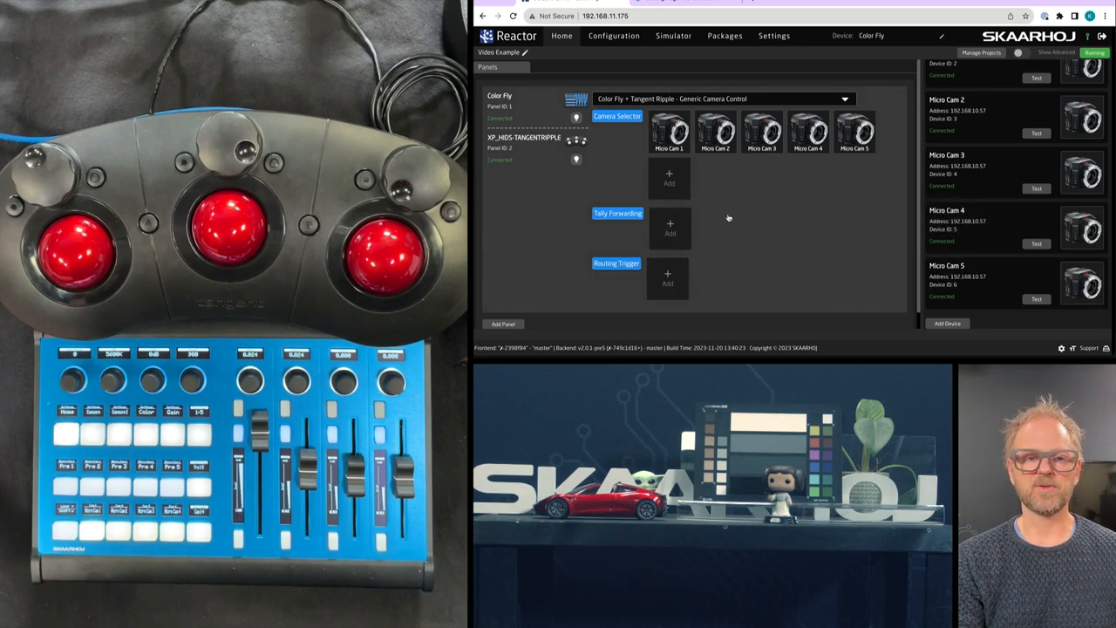
mouse_move(614, 35)
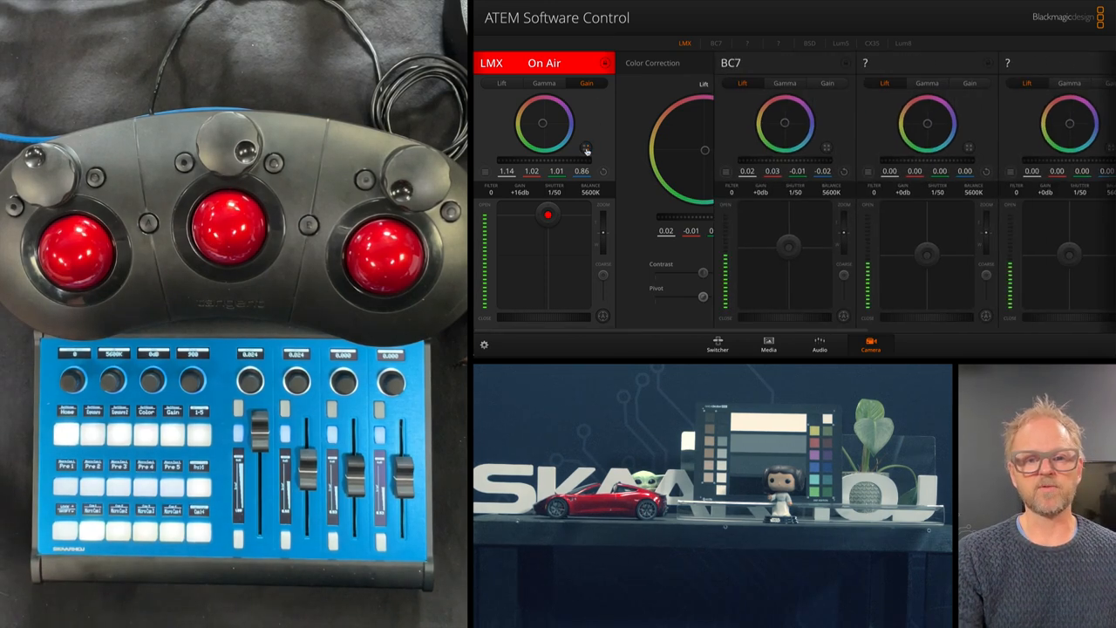
Collapse the on-air LMX camera's colour correction so LMX, BC7 and BSD show side by side
left_click(610, 62)
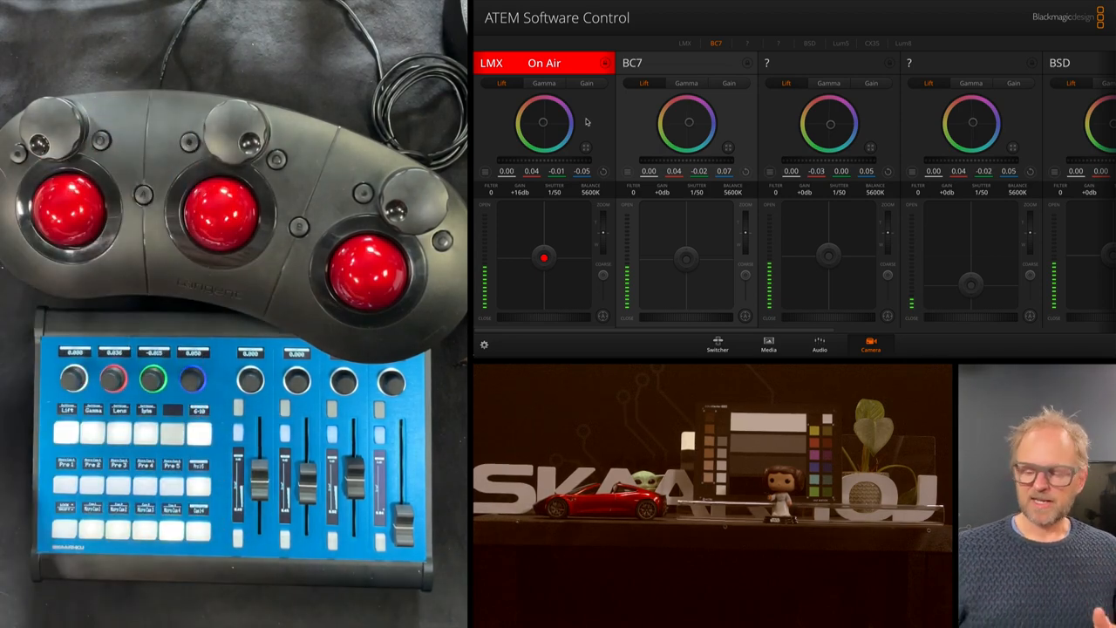
mouse_move(596, 167)
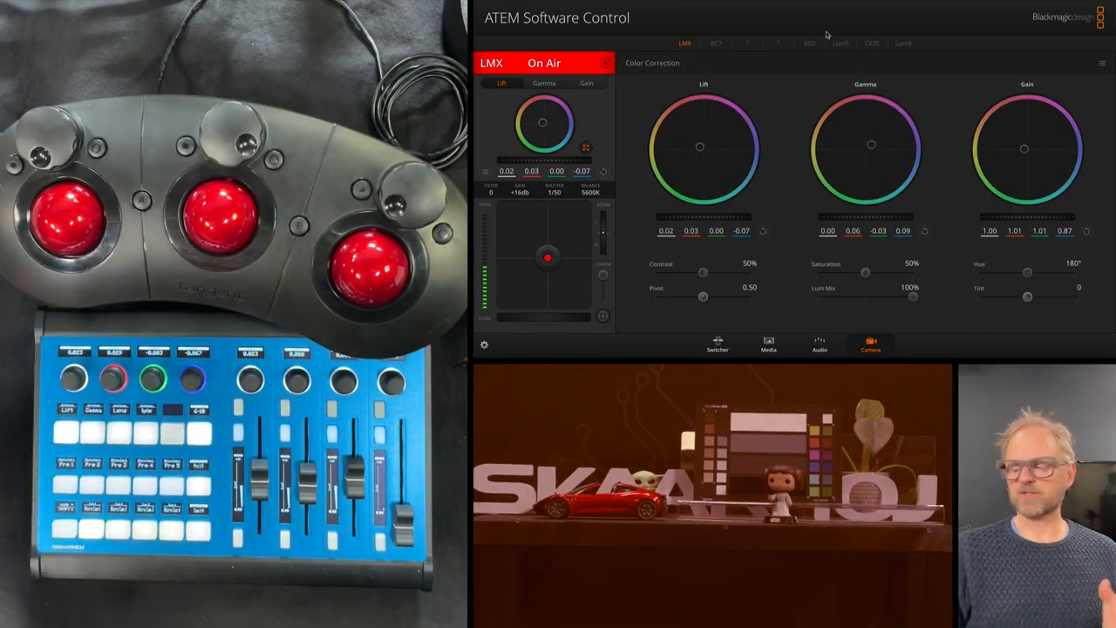
Return to the SKAARHOJ Reactor Video Example project after shading the on-air camera from the panels
left_click(715, 42)
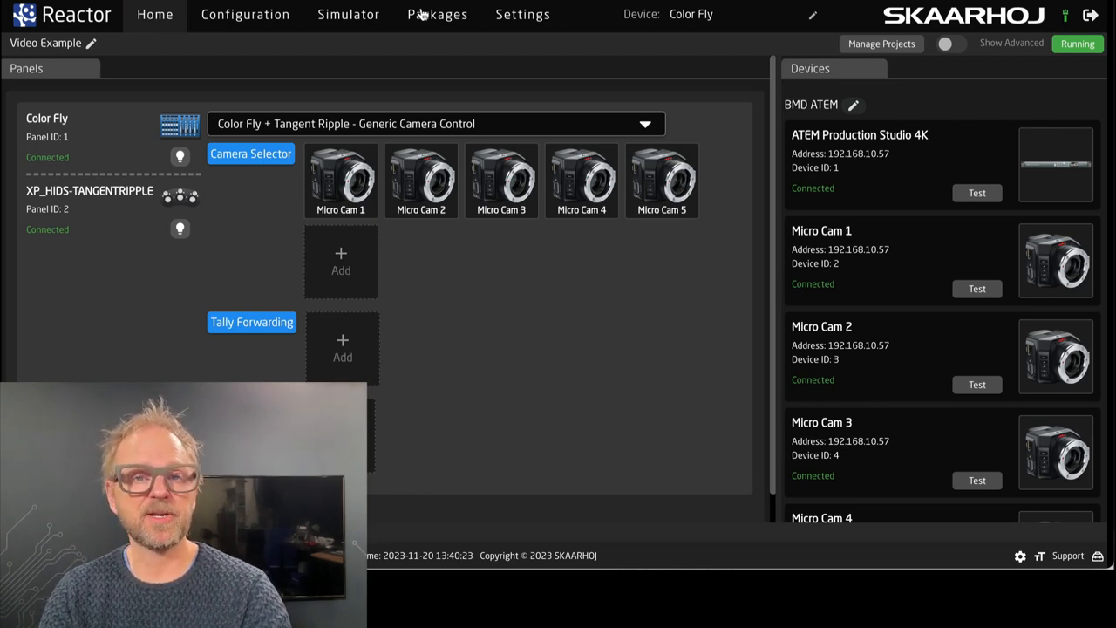
Show the installed packages list, including xpanel-hids 1.0.3 running with the other packages
left_click(434, 14)
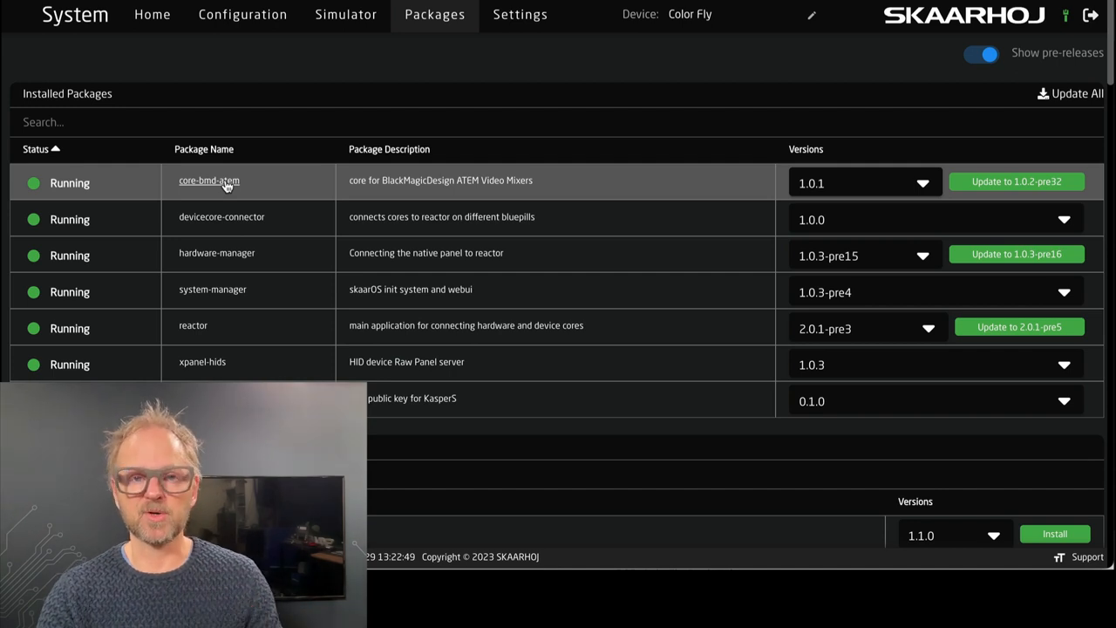
mouse_move(225, 265)
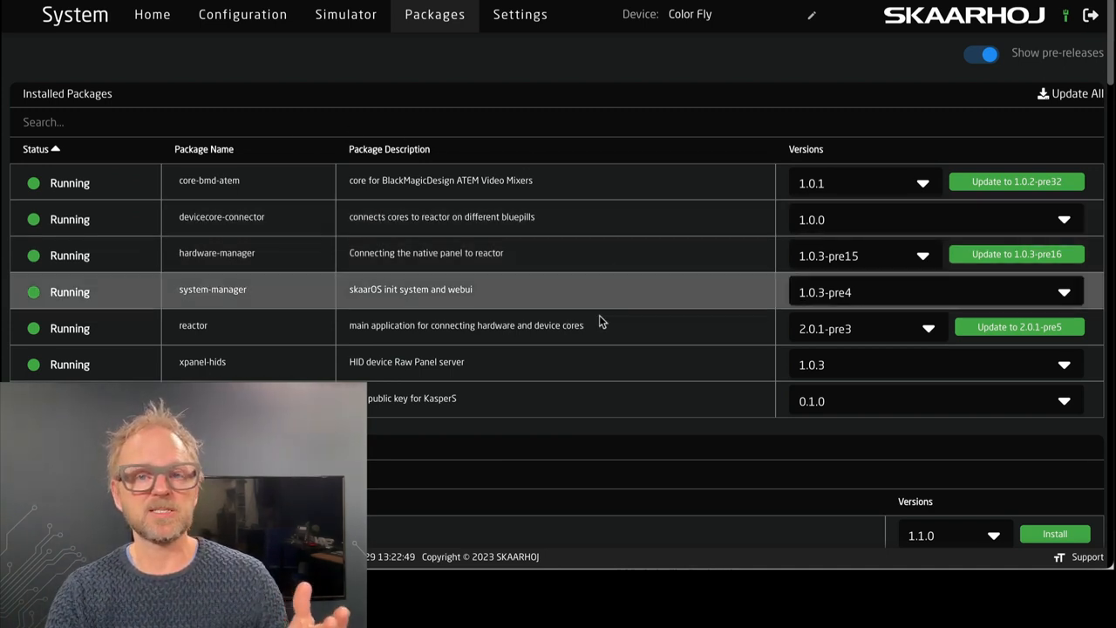
mouse_move(191, 328)
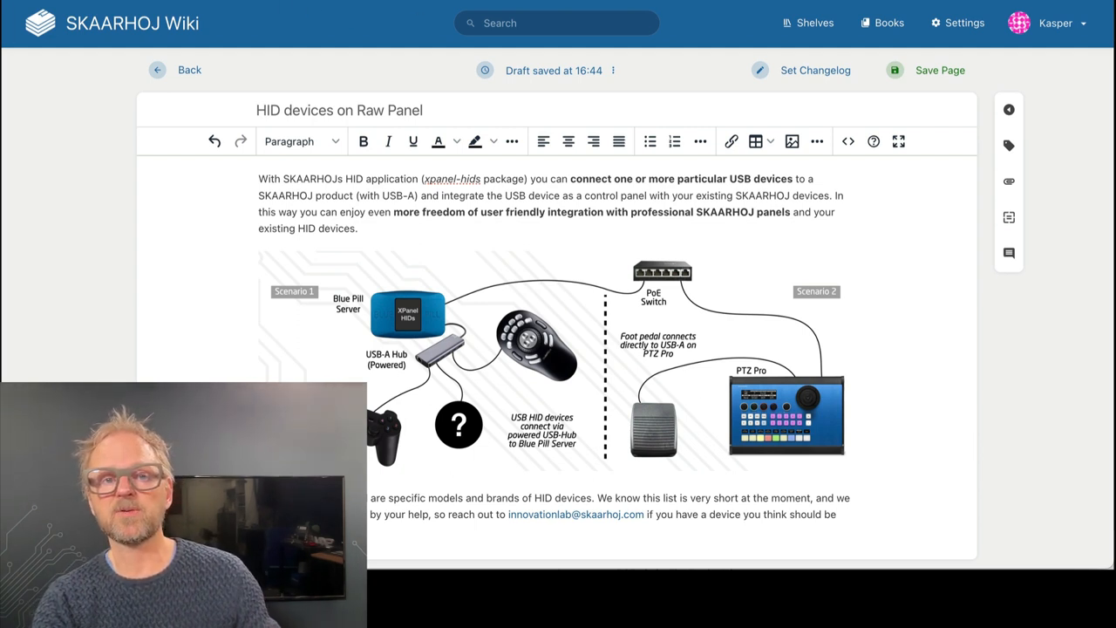
mouse_move(837, 411)
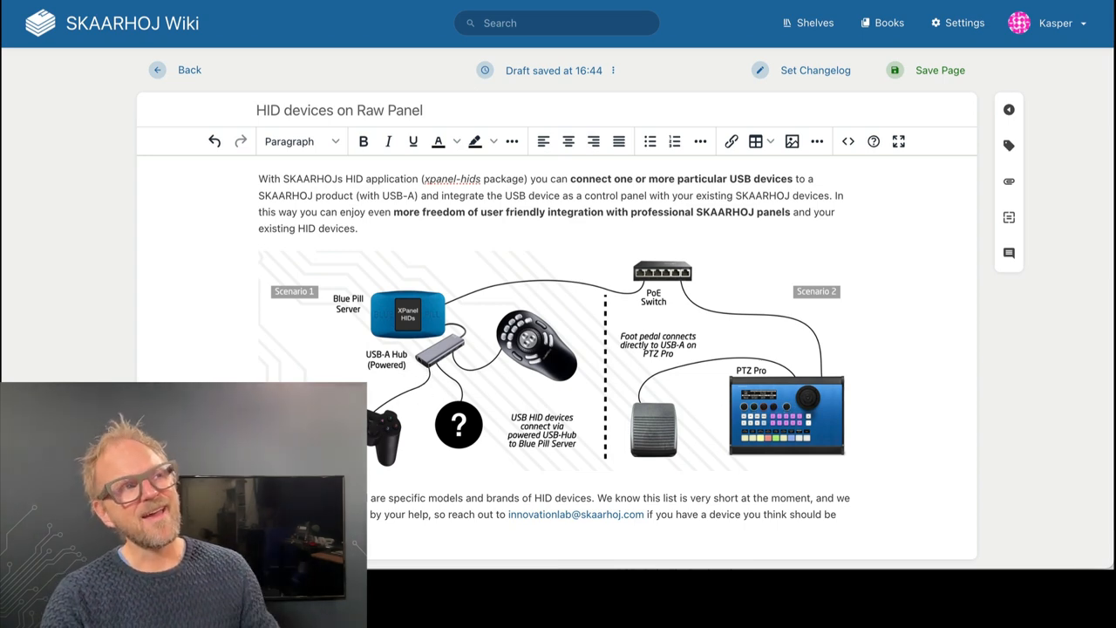
mouse_move(504, 422)
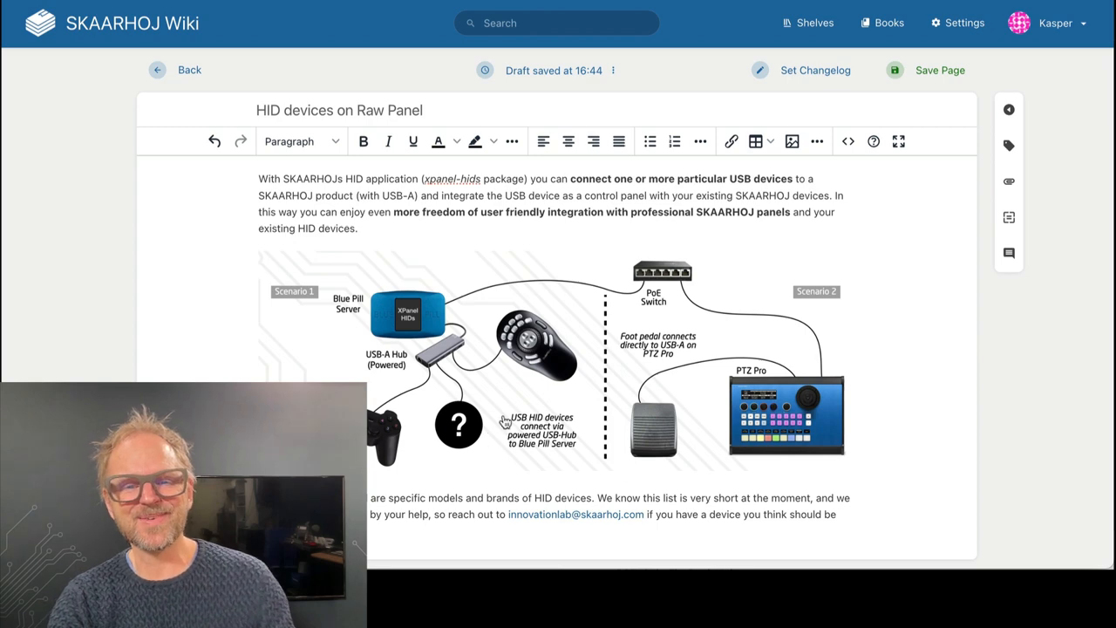
mouse_move(527, 352)
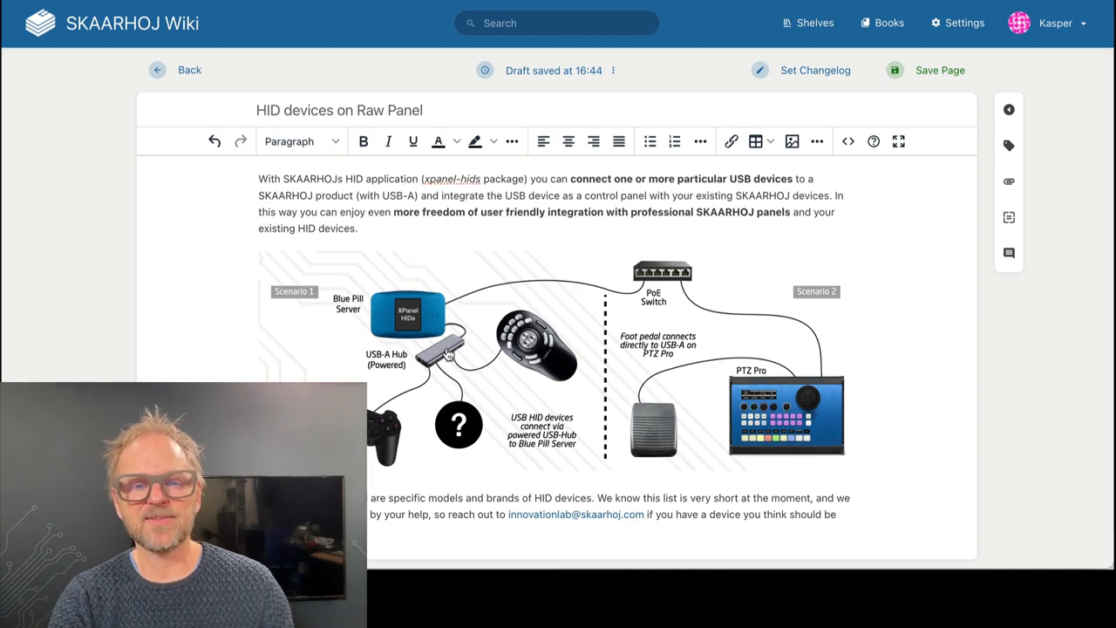
scroll("down", 3)
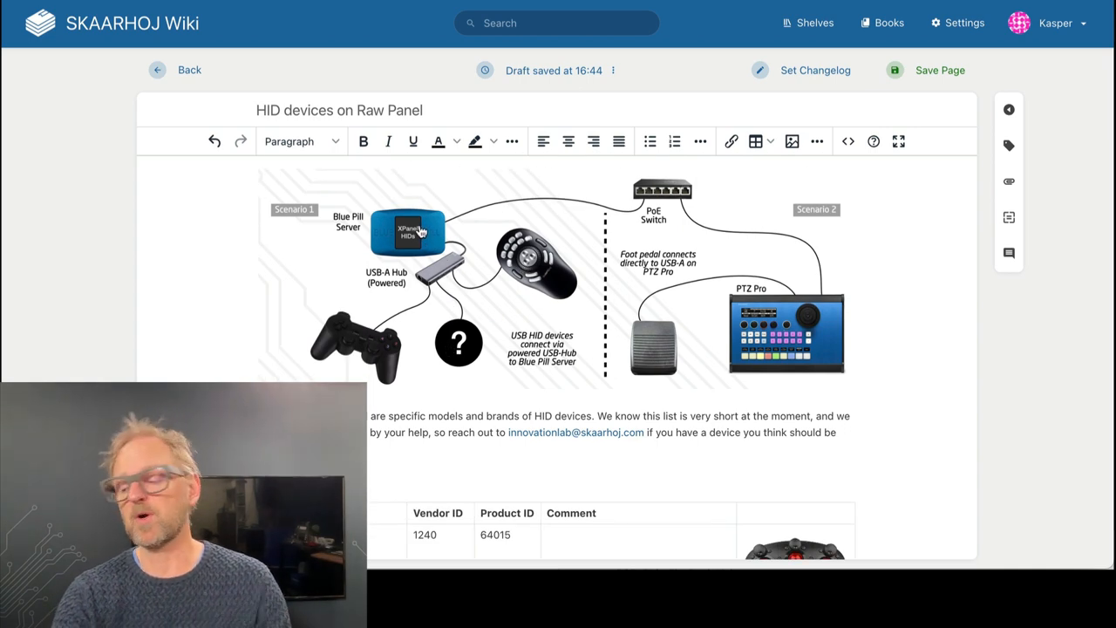
mouse_move(510, 276)
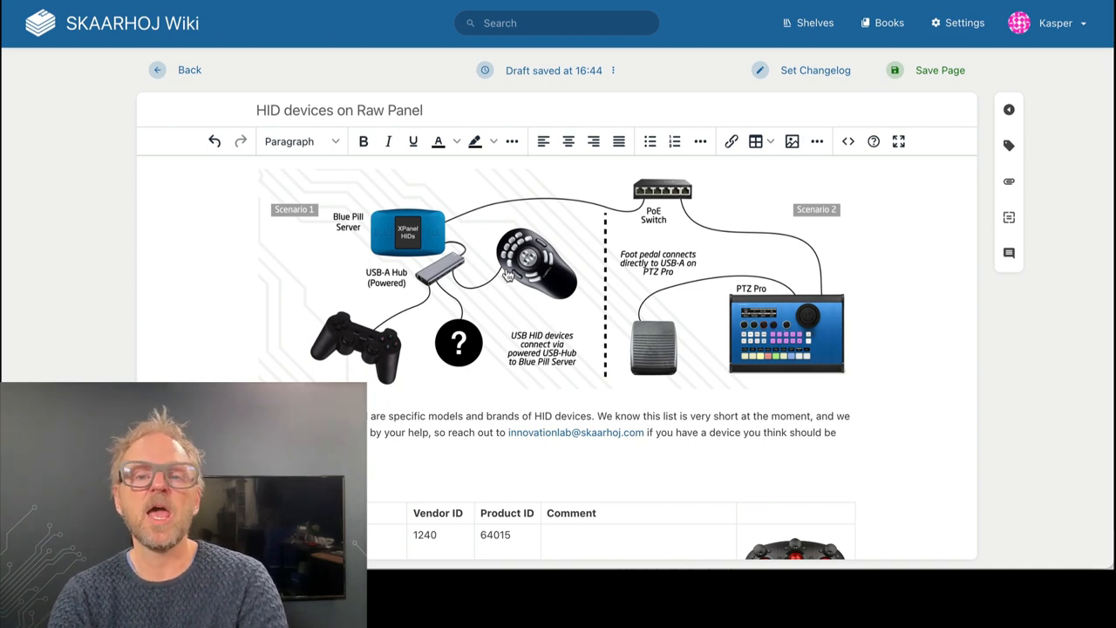
mouse_move(541, 223)
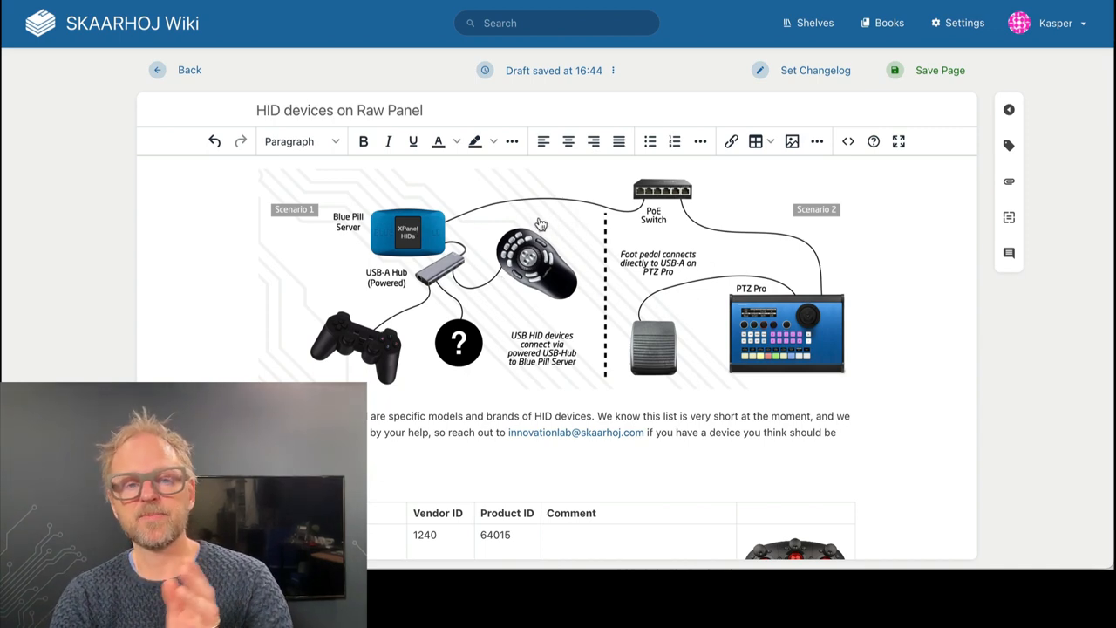
mouse_move(453, 241)
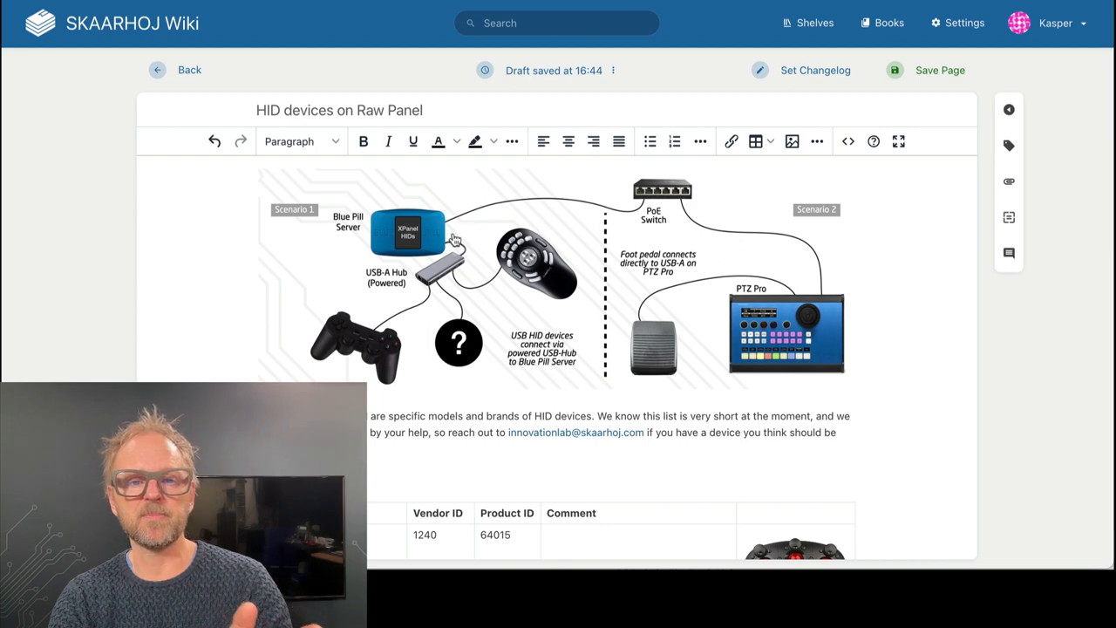
scroll("down", 3)
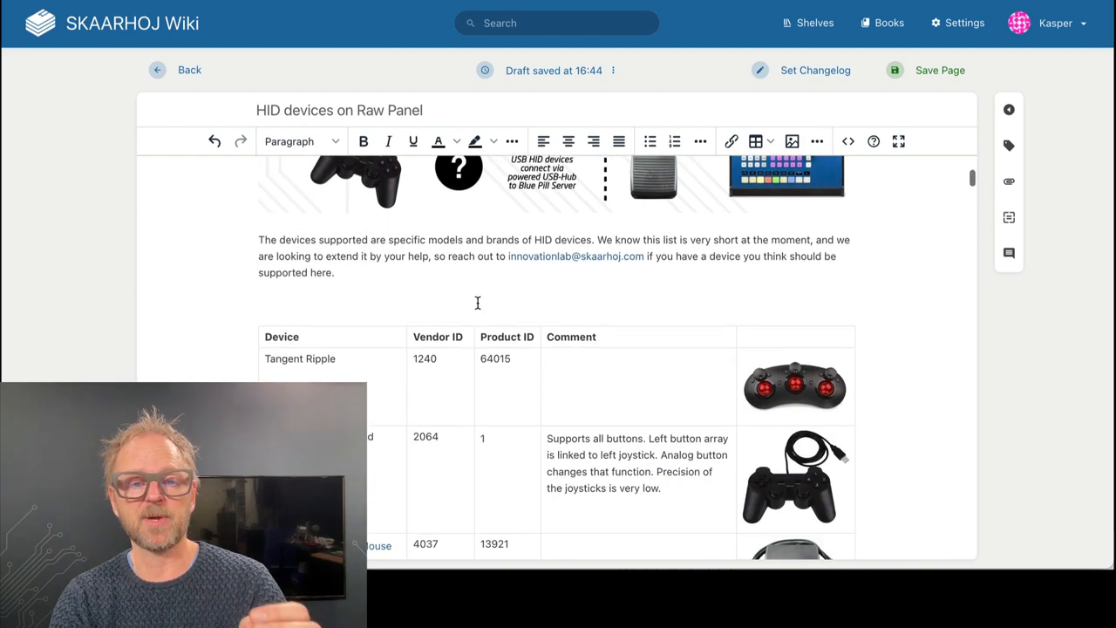
scroll("down", 3)
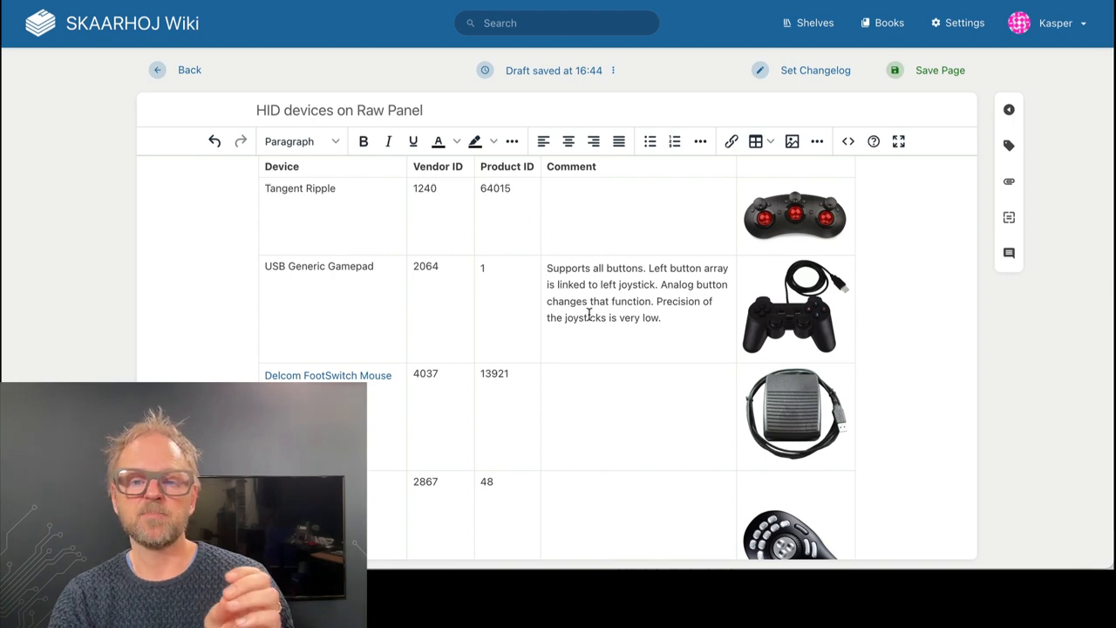
scroll("down", 3)
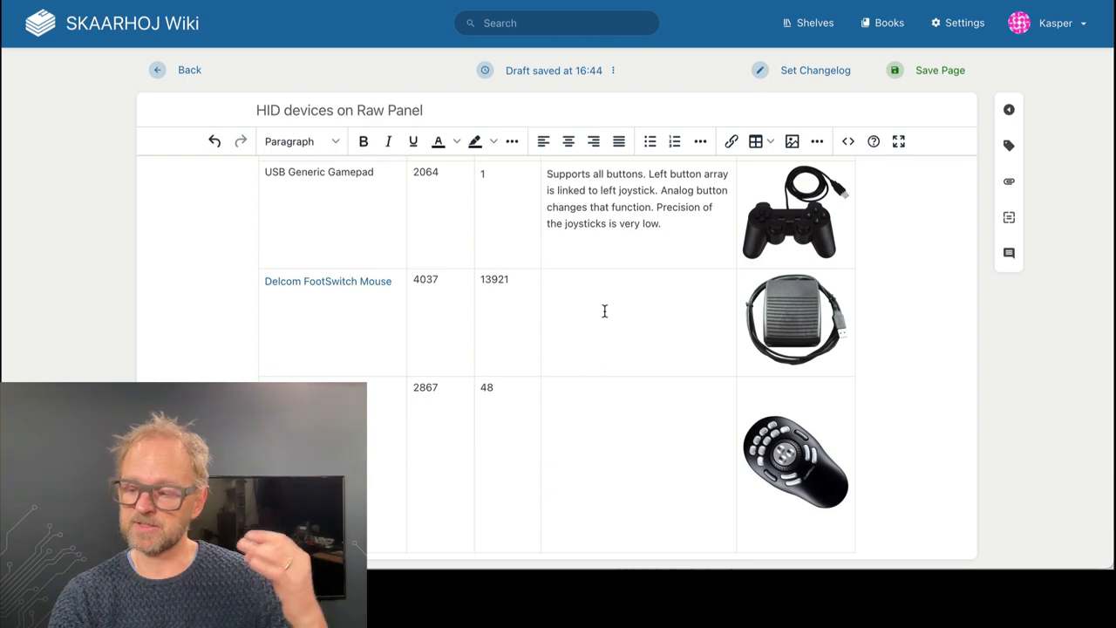
mouse_move(741, 281)
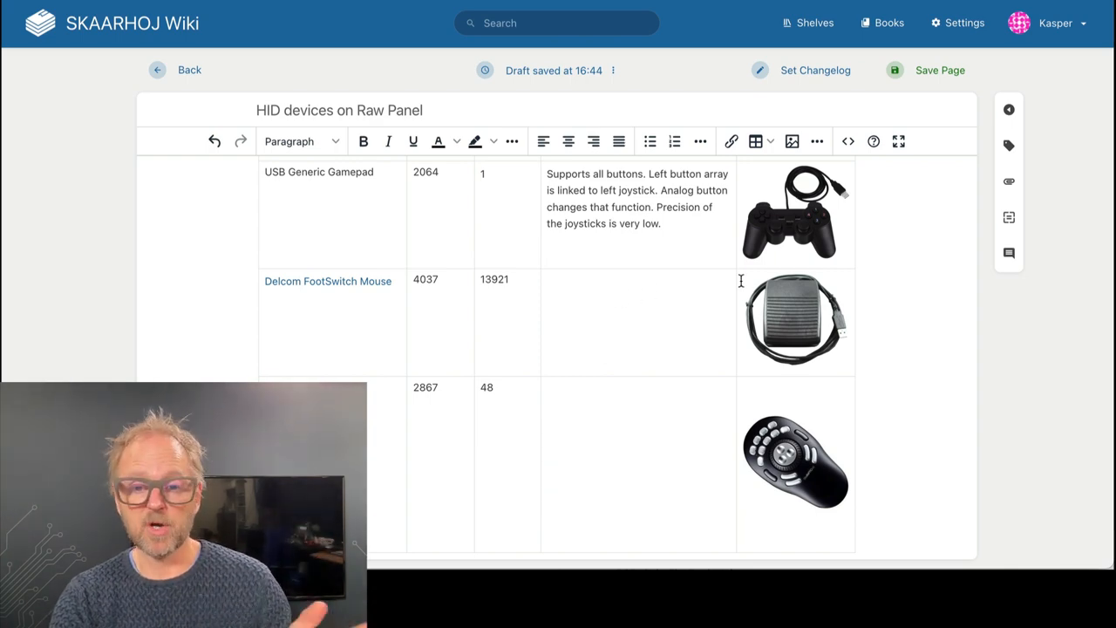
scroll("down", 3)
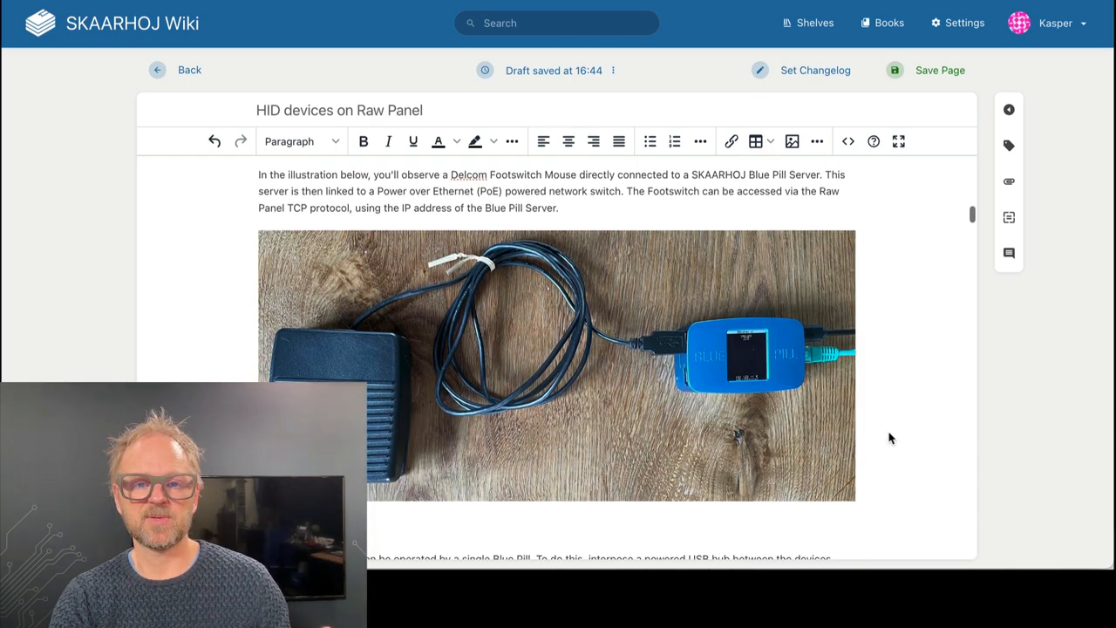
scroll("down", 3)
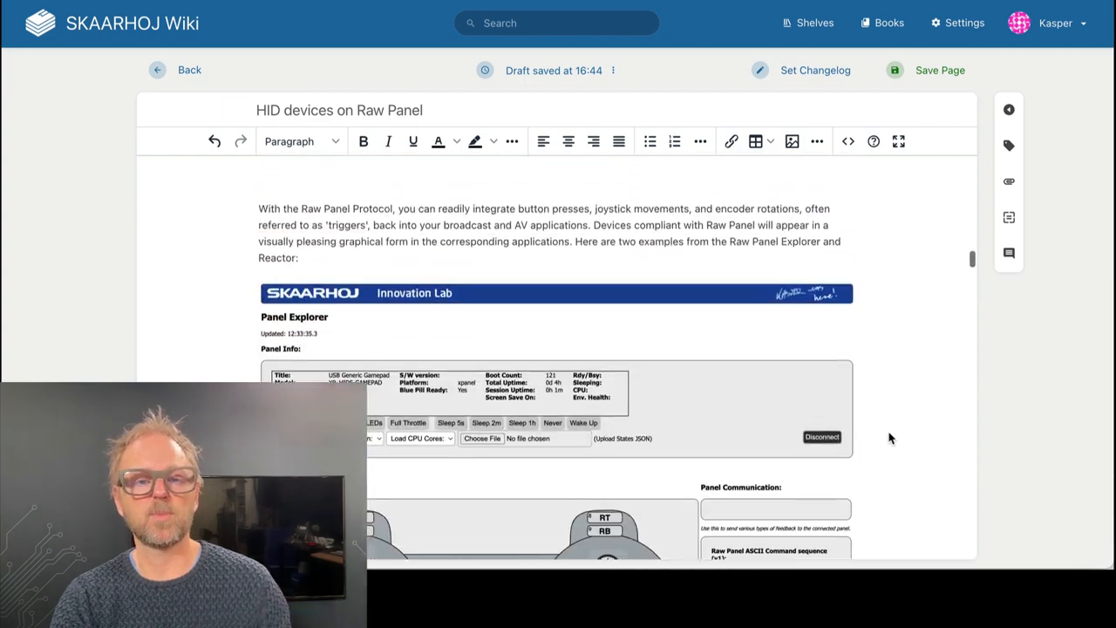
scroll("down", 3)
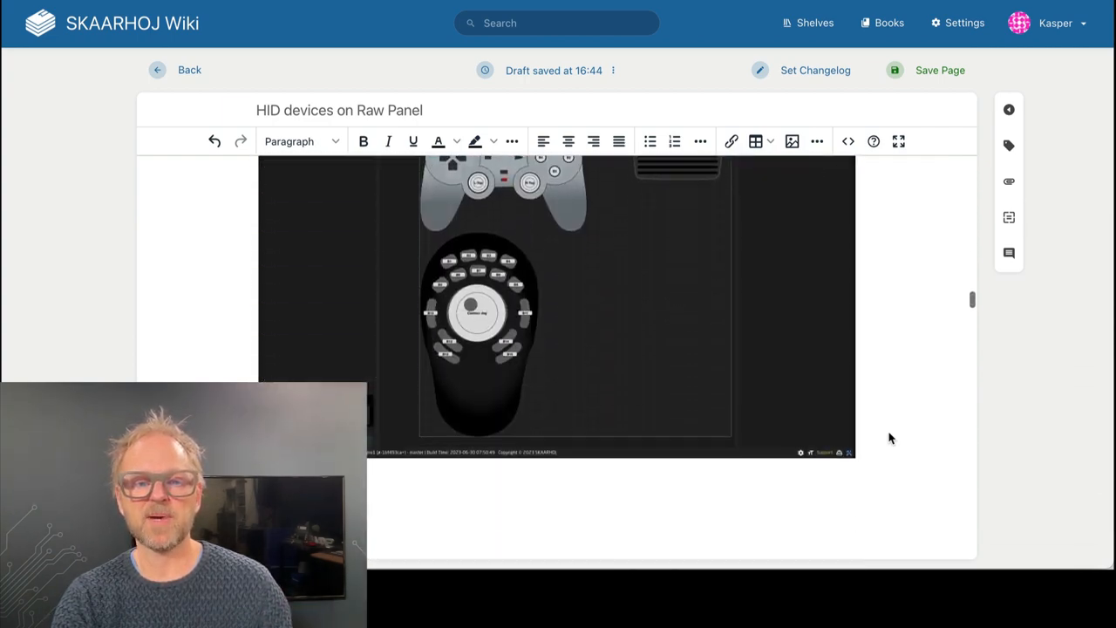
scroll("up", 3)
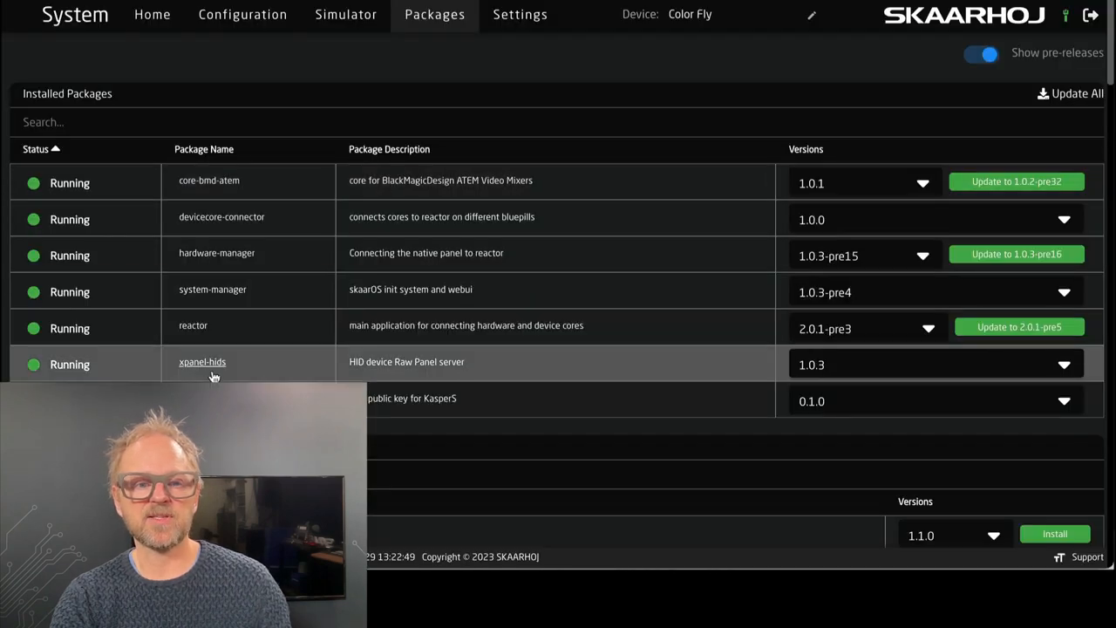
Show the xpanel-hids package settings with server starting port 9963 and its running log
left_click(202, 361)
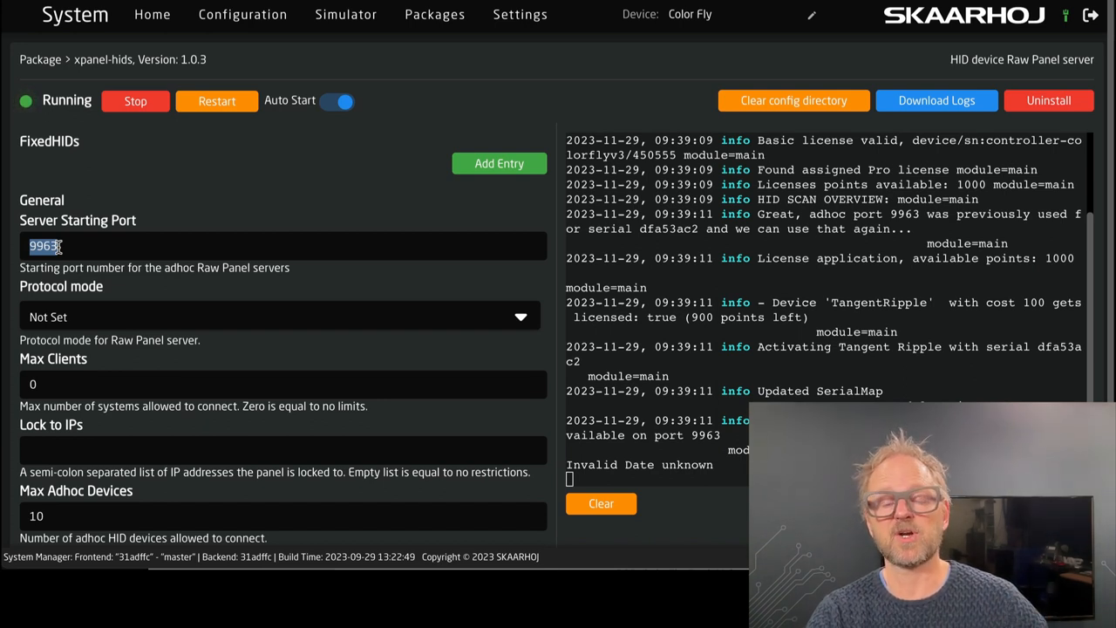
mouse_move(143, 288)
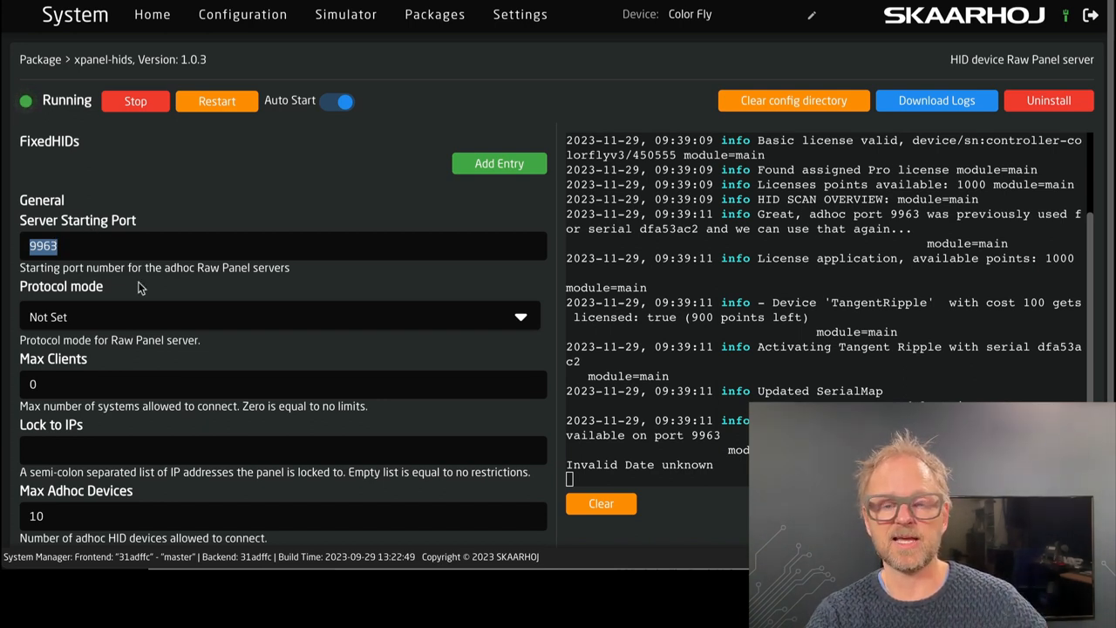
mouse_move(129, 286)
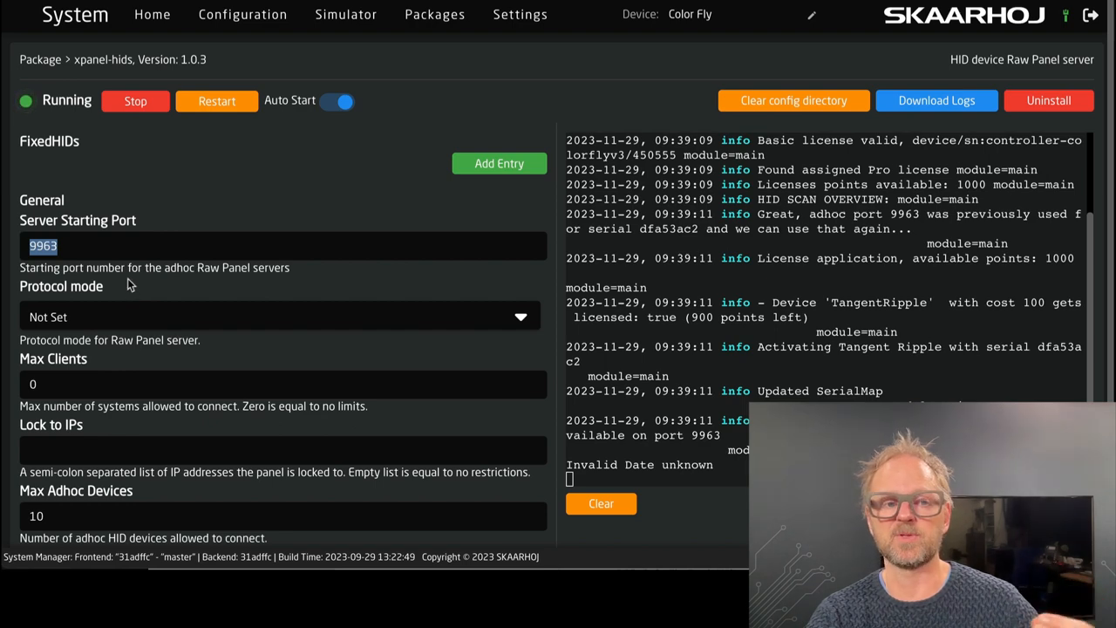
mouse_move(380, 181)
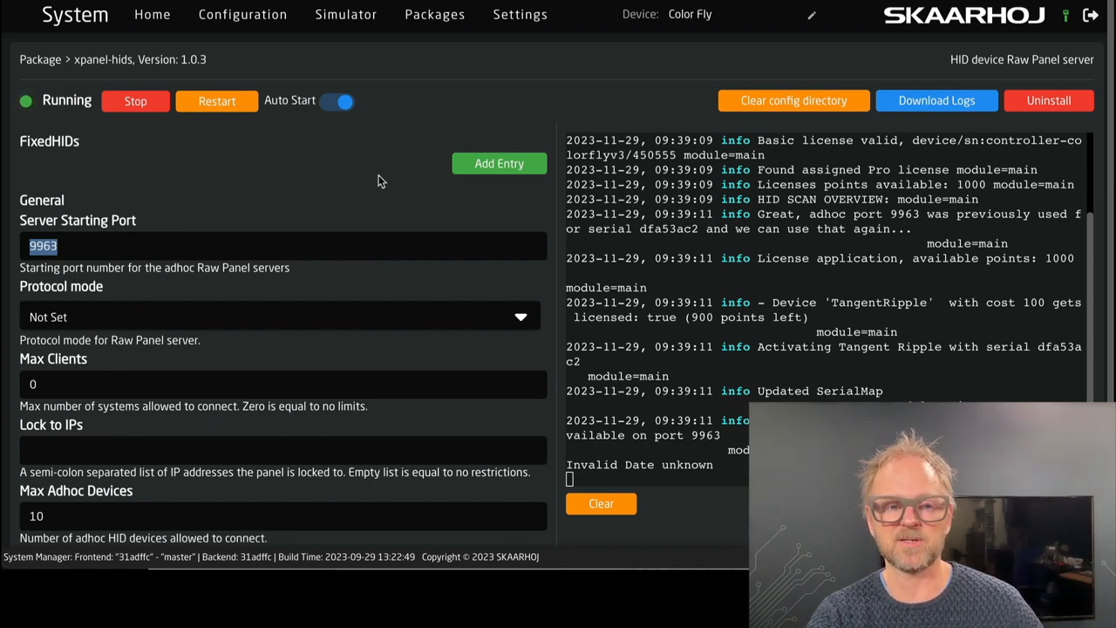
scroll("down", 3)
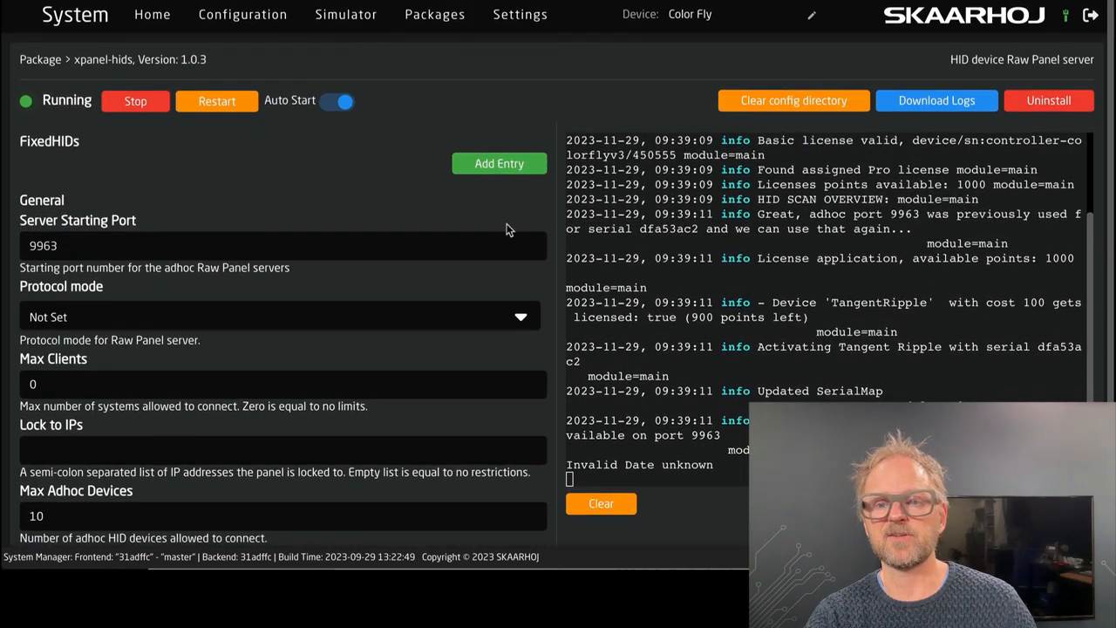
mouse_move(715, 289)
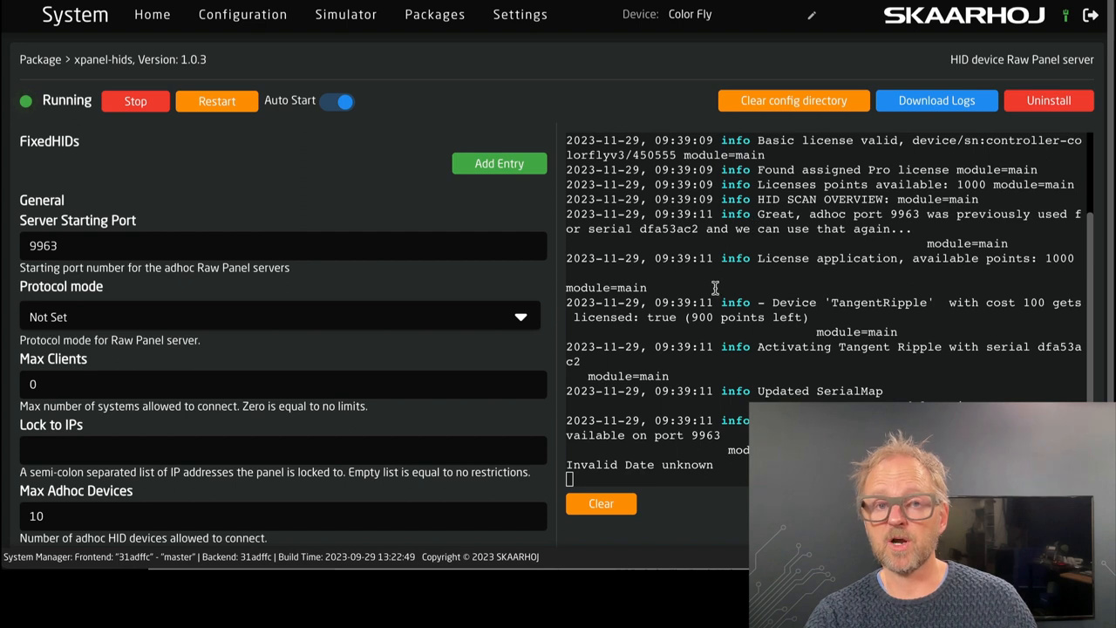
mouse_move(869, 394)
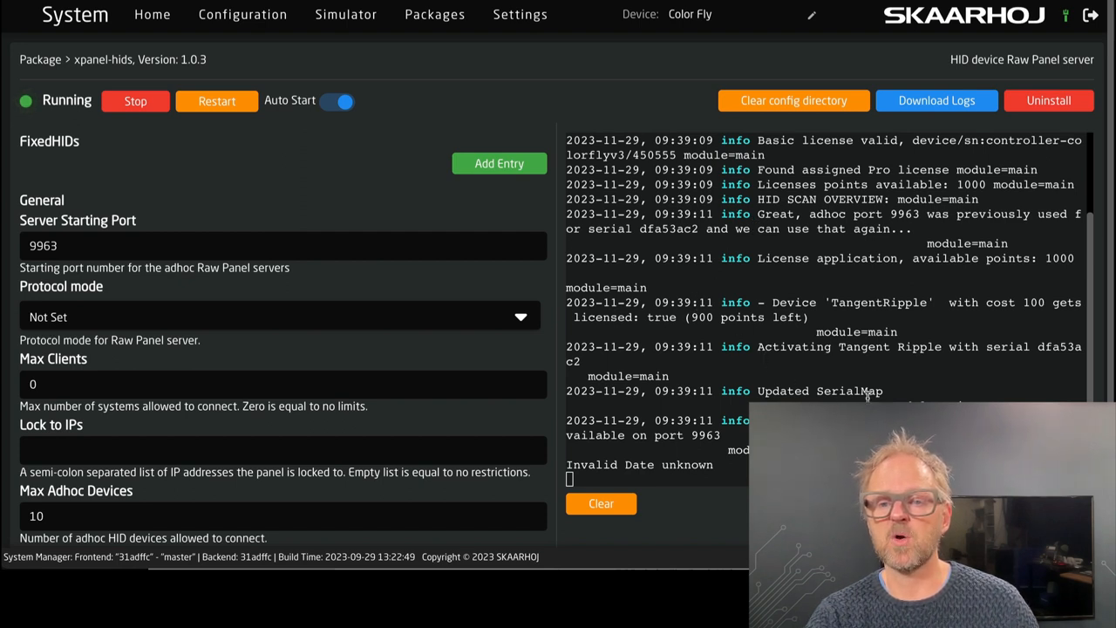